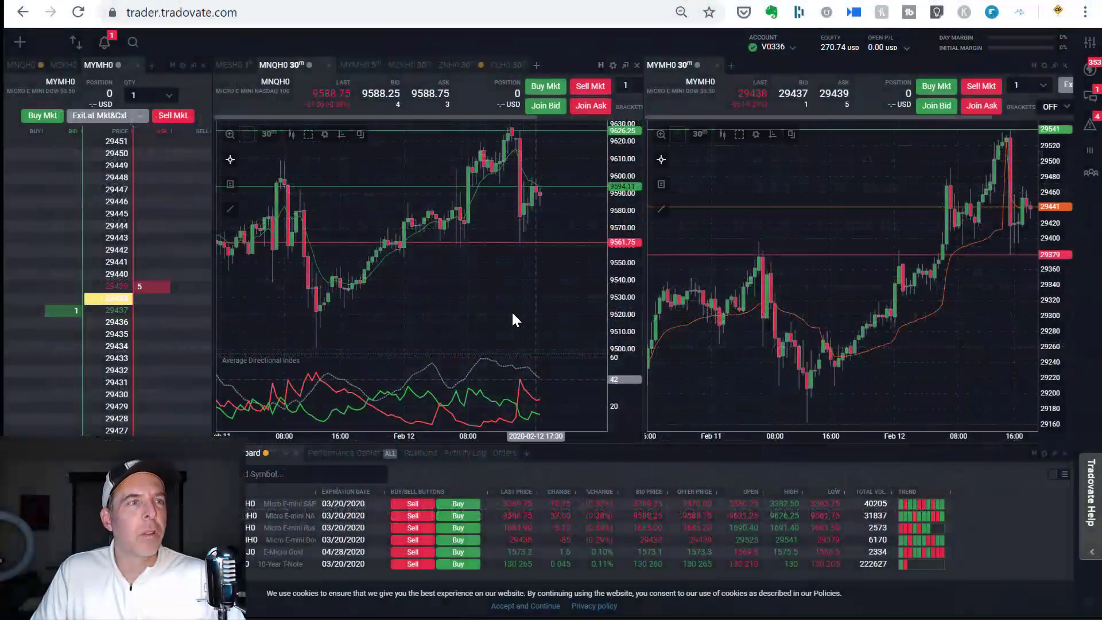
mouse_move(502, 299)
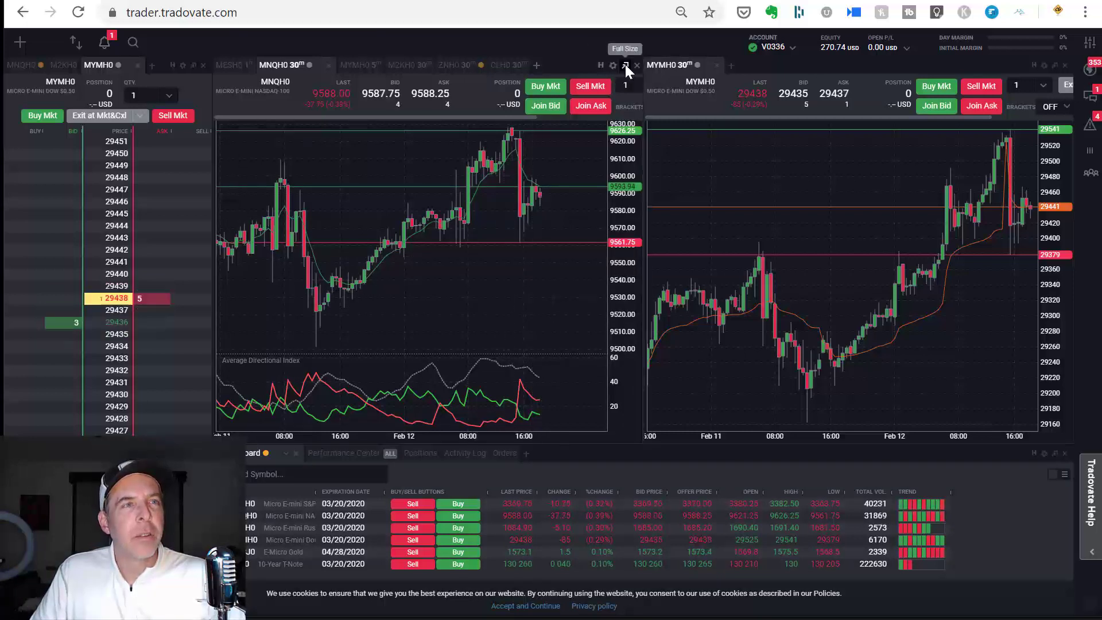
Maximize the MNQH0 30-minute chart and pick Volume Profile from Drawing Tools.
click(625, 66)
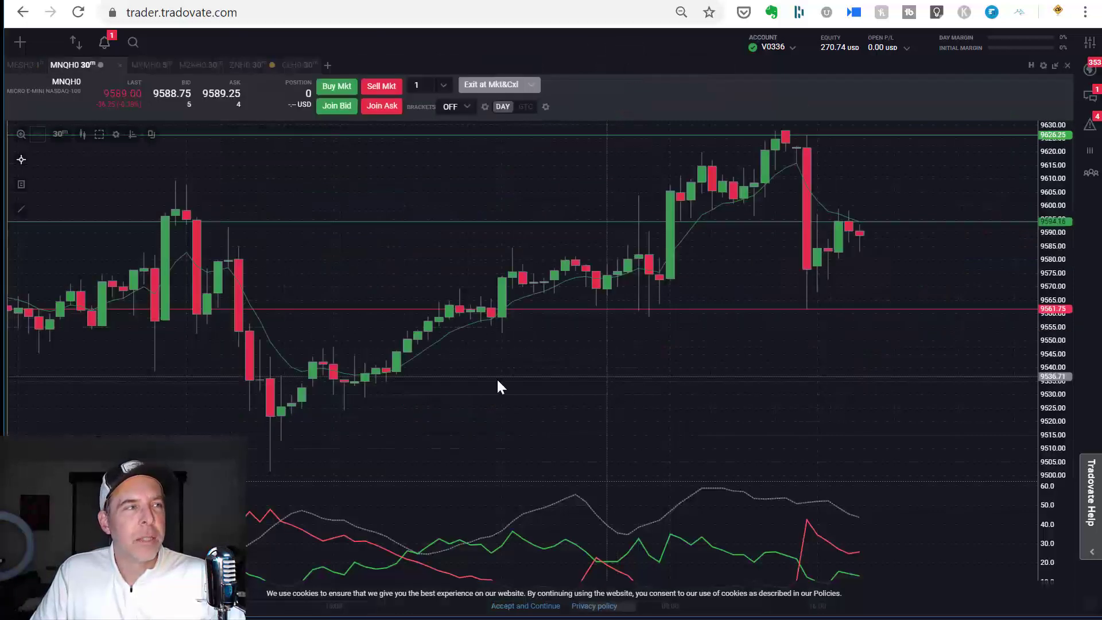
mouse_move(21, 209)
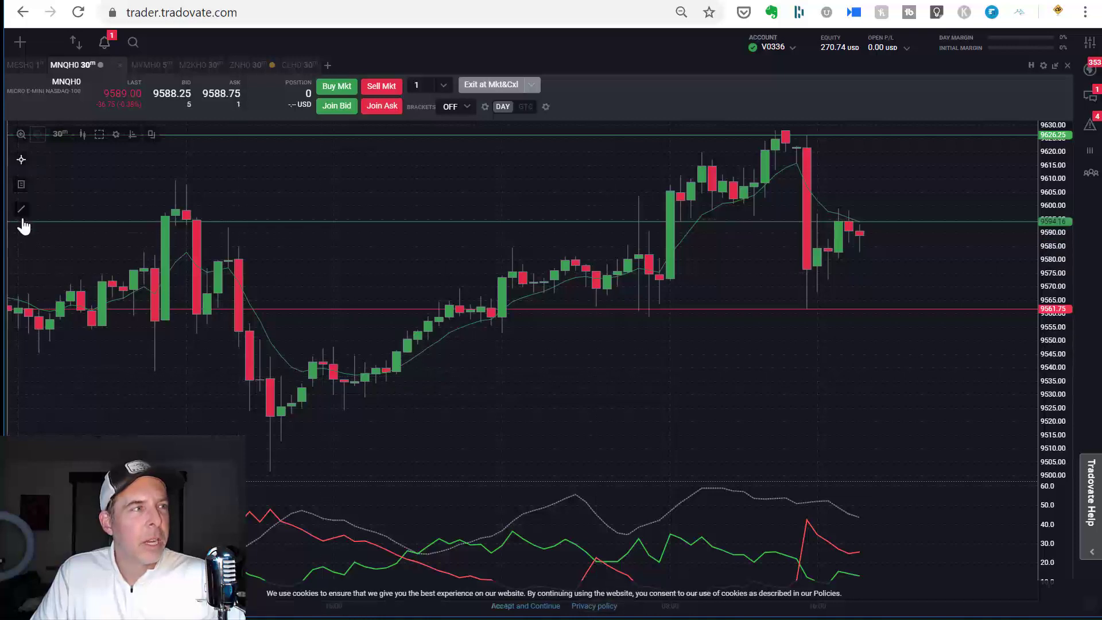
mouse_move(21, 209)
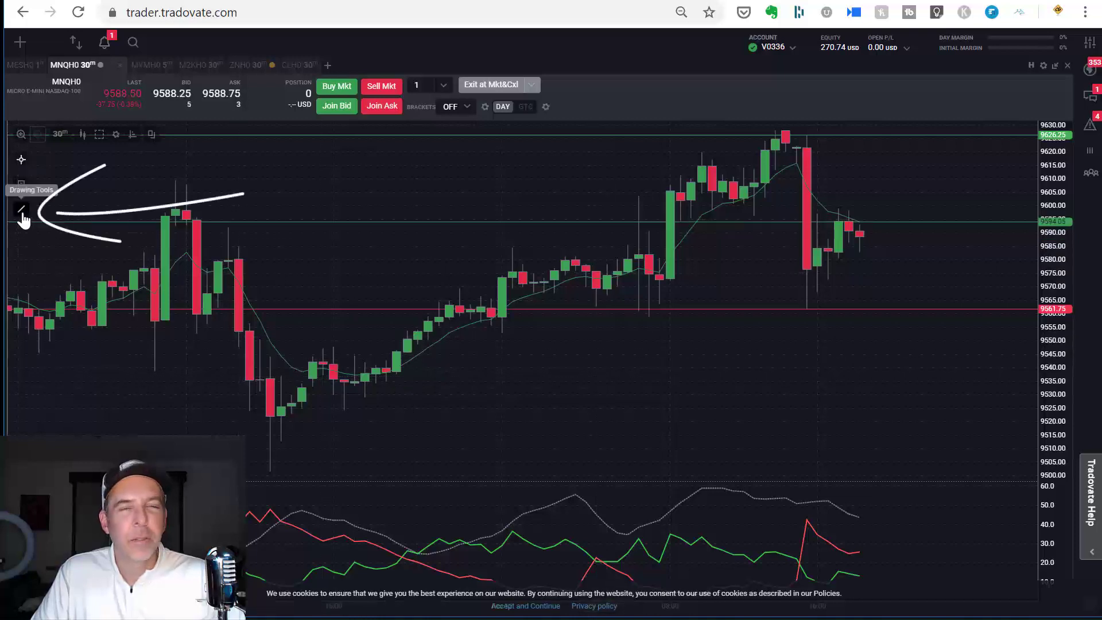
click(21, 210)
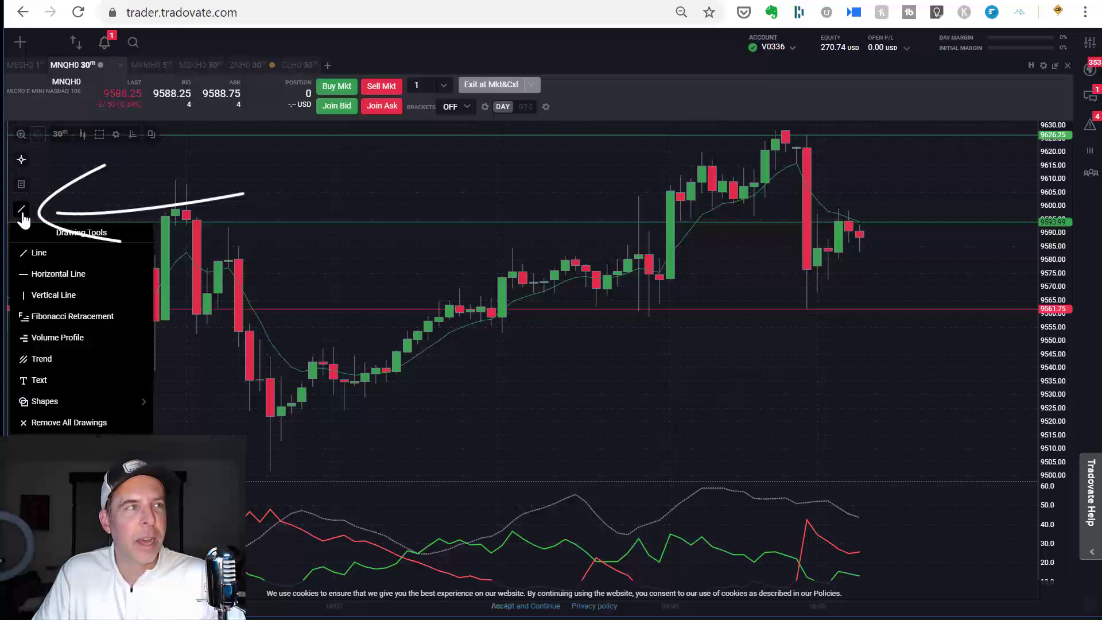
click(132, 134)
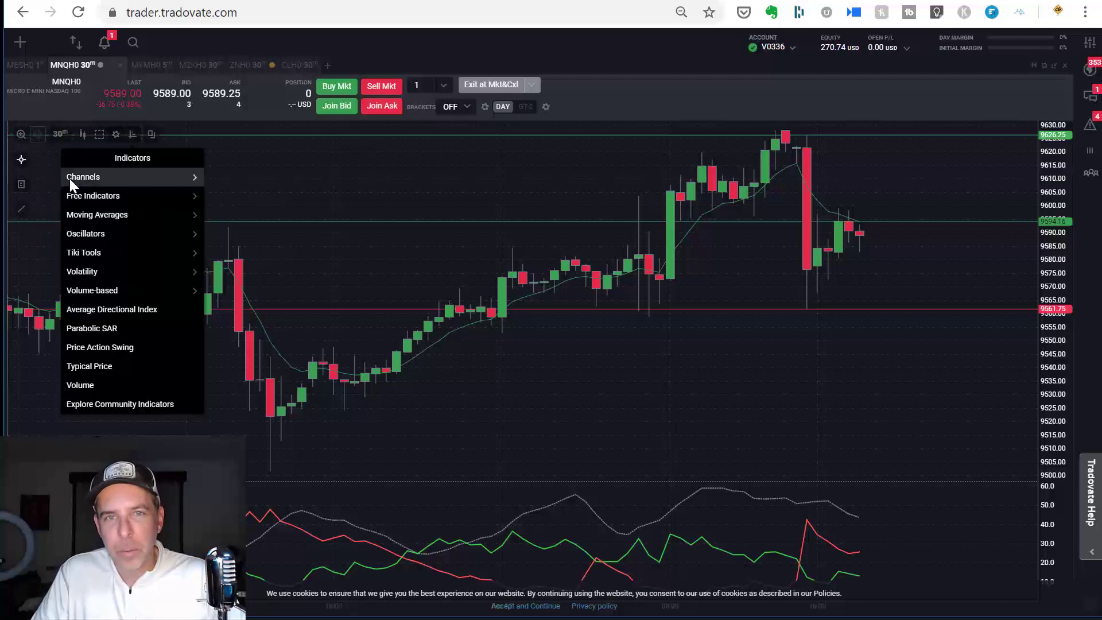
Close the indicator catalogue, leaving the Volume Profile drawing tool active on the chart.
click(21, 210)
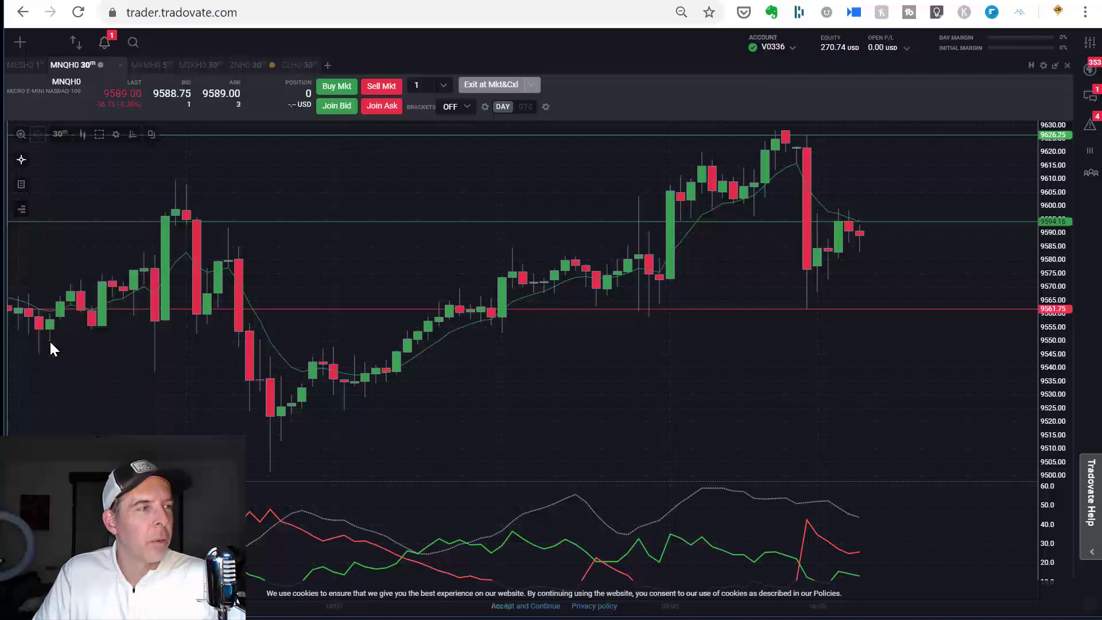
mouse_move(300, 240)
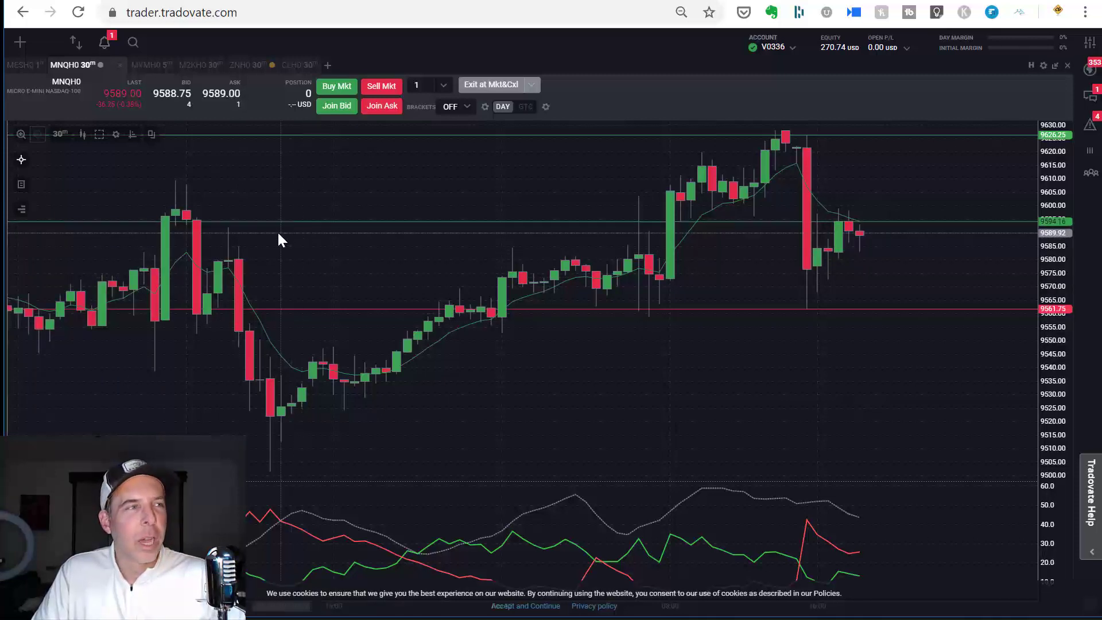
mouse_move(149, 258)
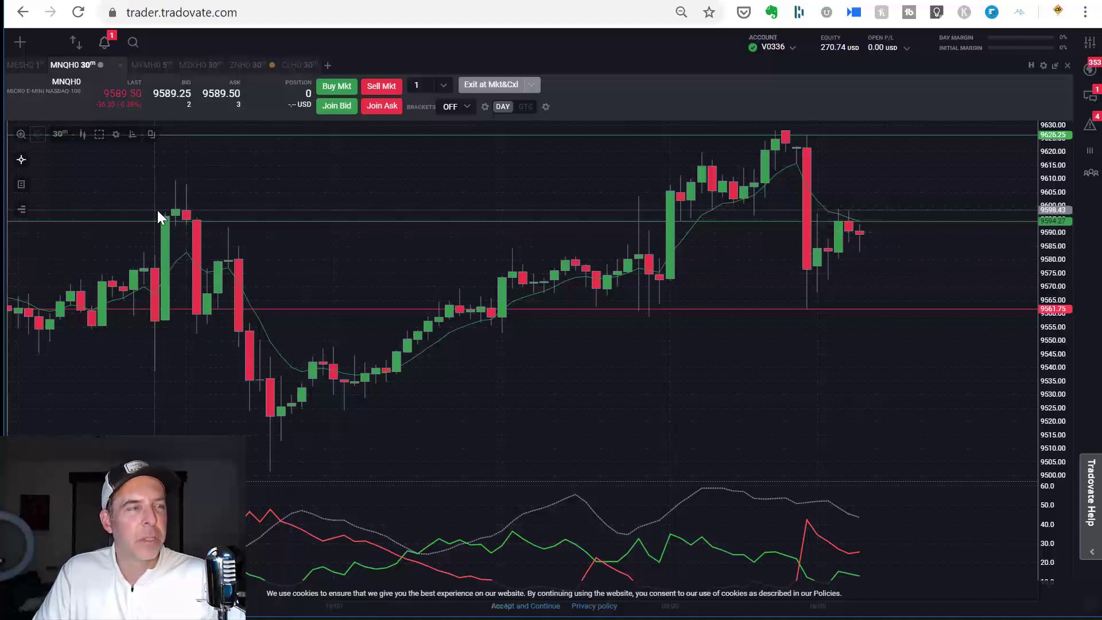
mouse_move(179, 222)
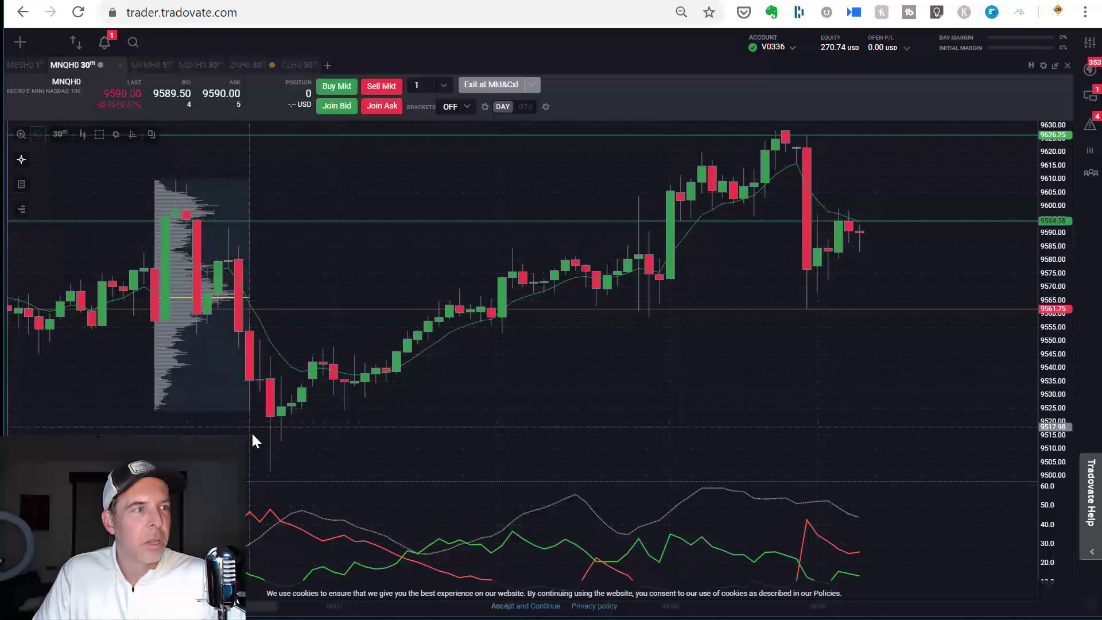
mouse_move(300, 470)
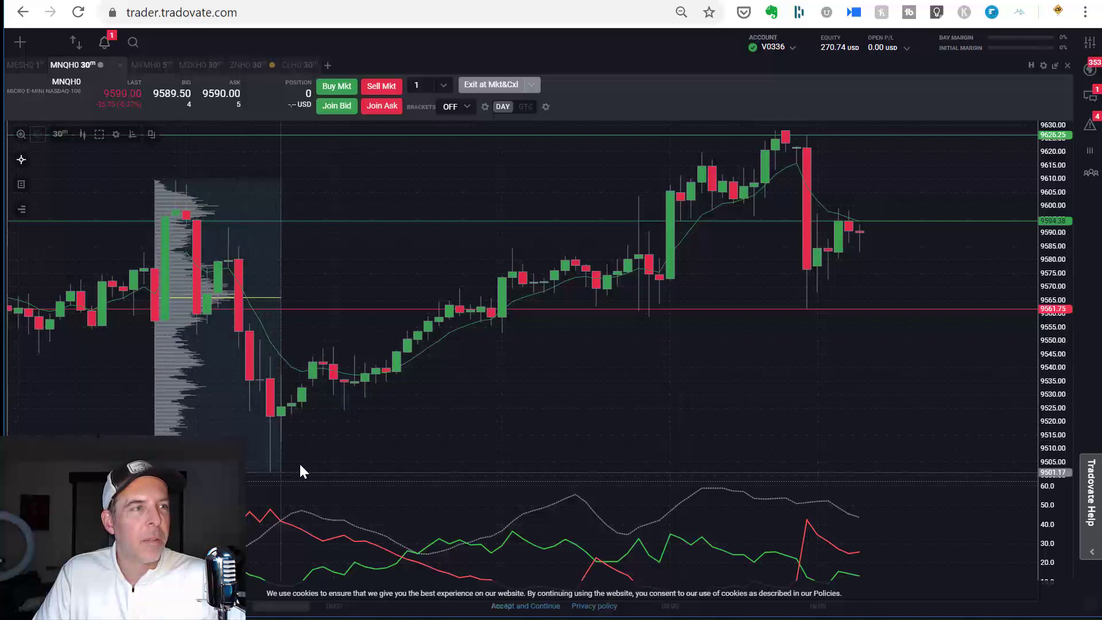
mouse_move(370, 453)
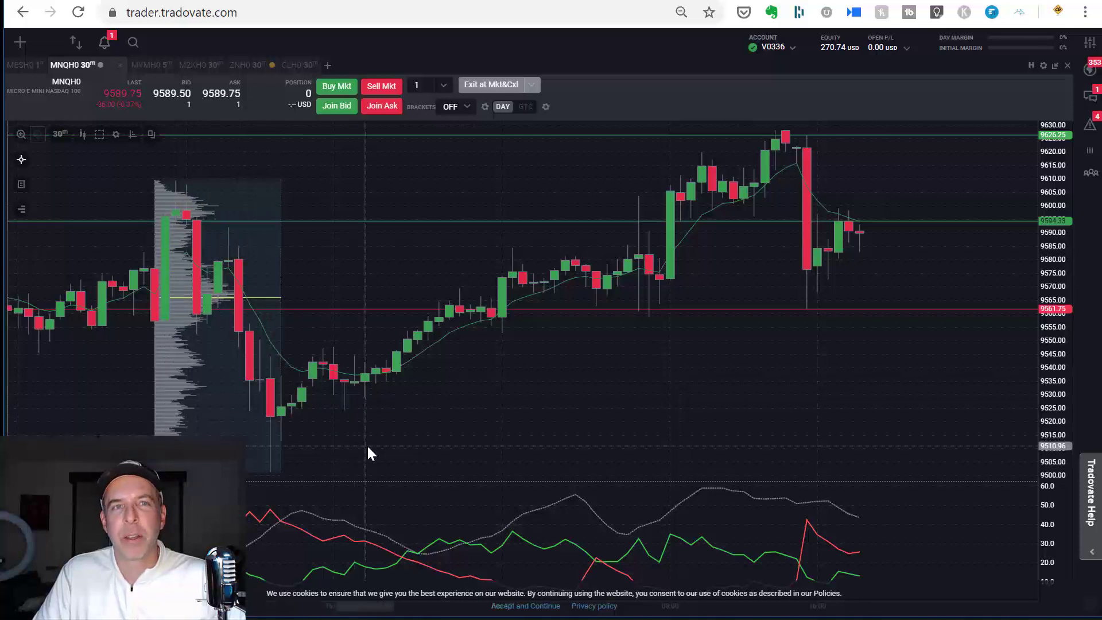
mouse_move(1032, 182)
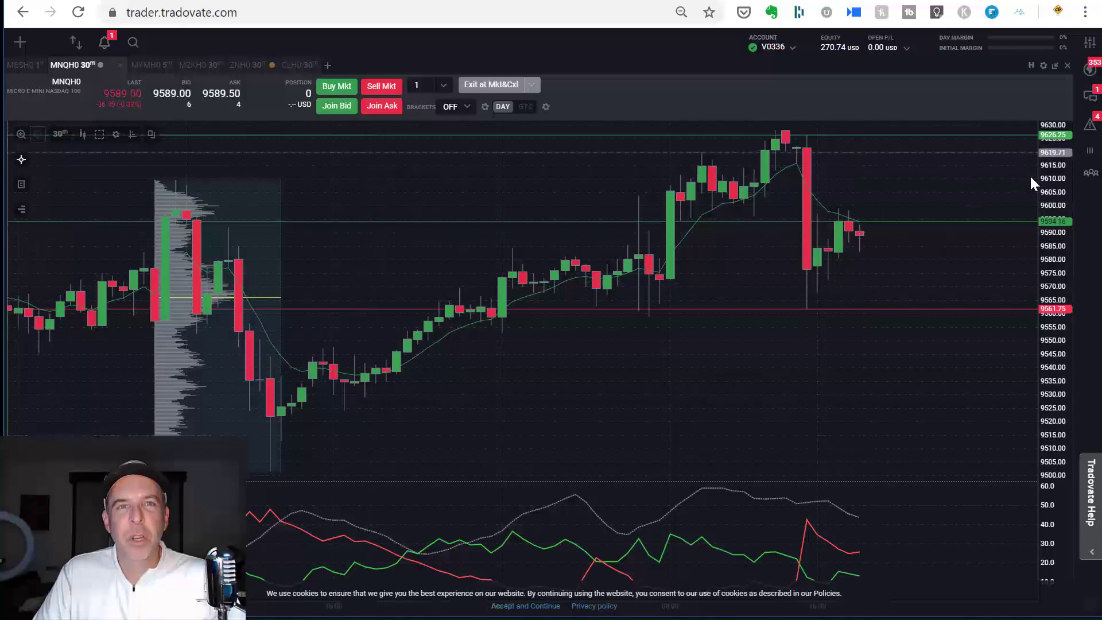
mouse_move(858, 292)
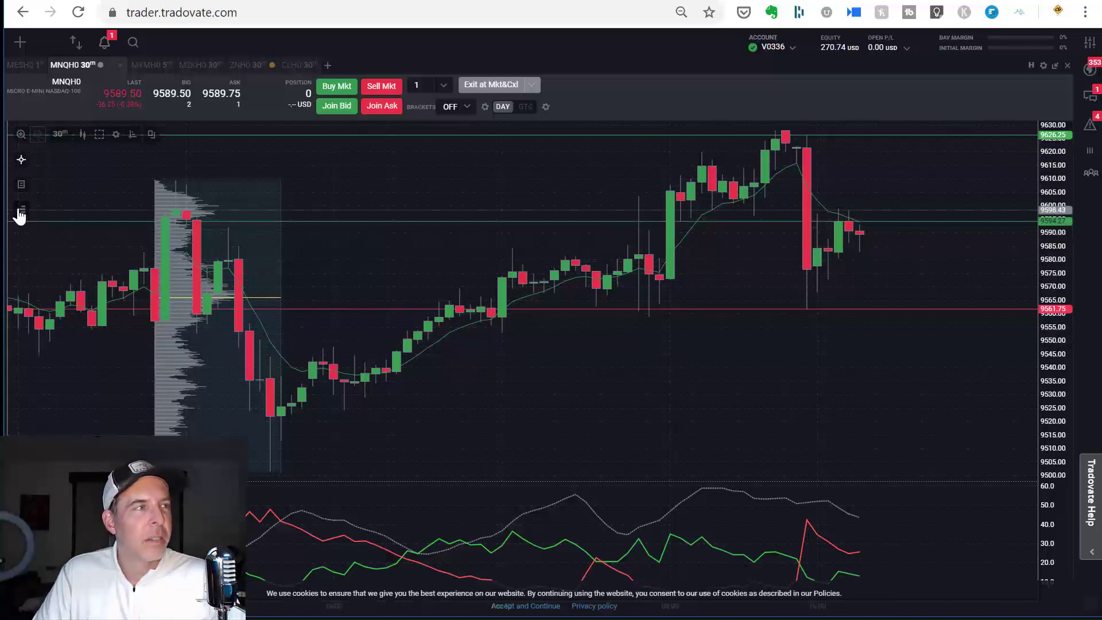
Reselect the Volume Profile tool and draw a second profile across the recent candles.
click(21, 208)
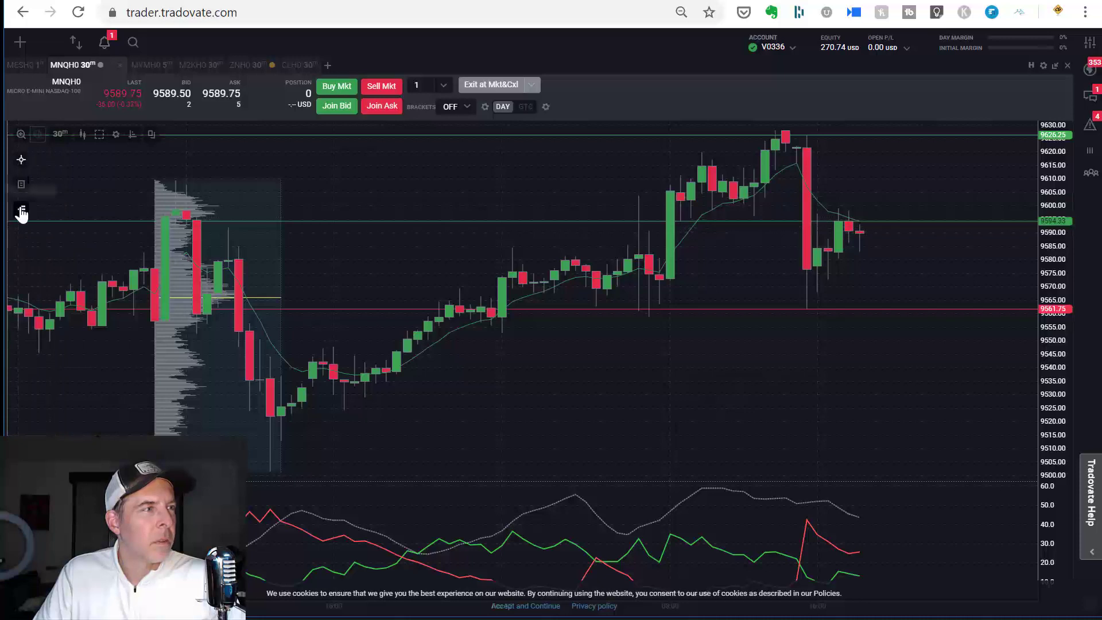
click(21, 213)
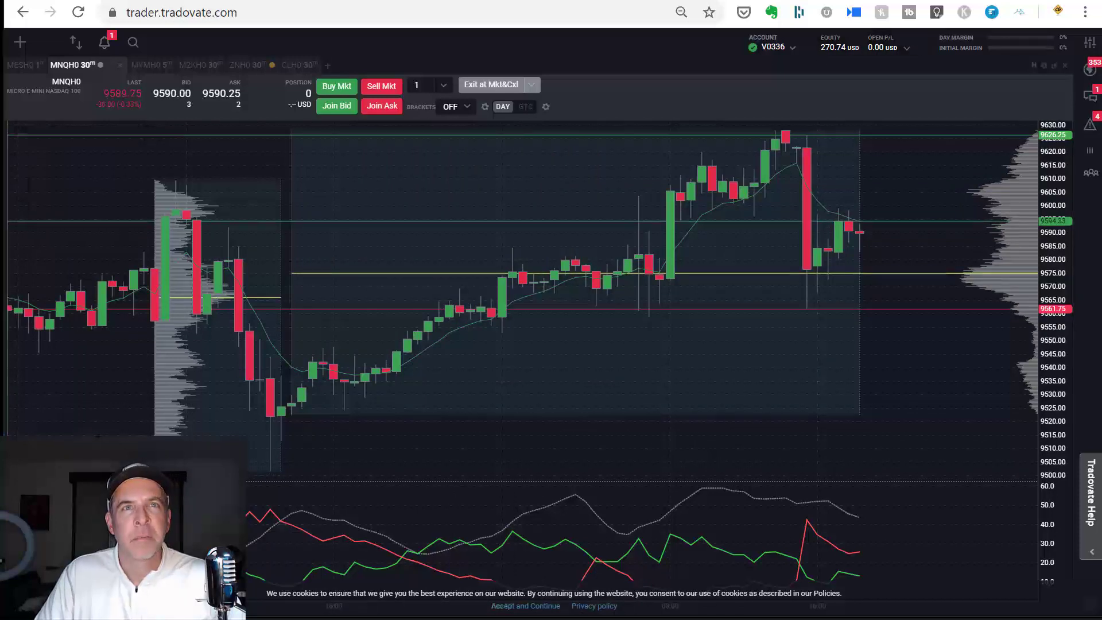
mouse_move(765, 350)
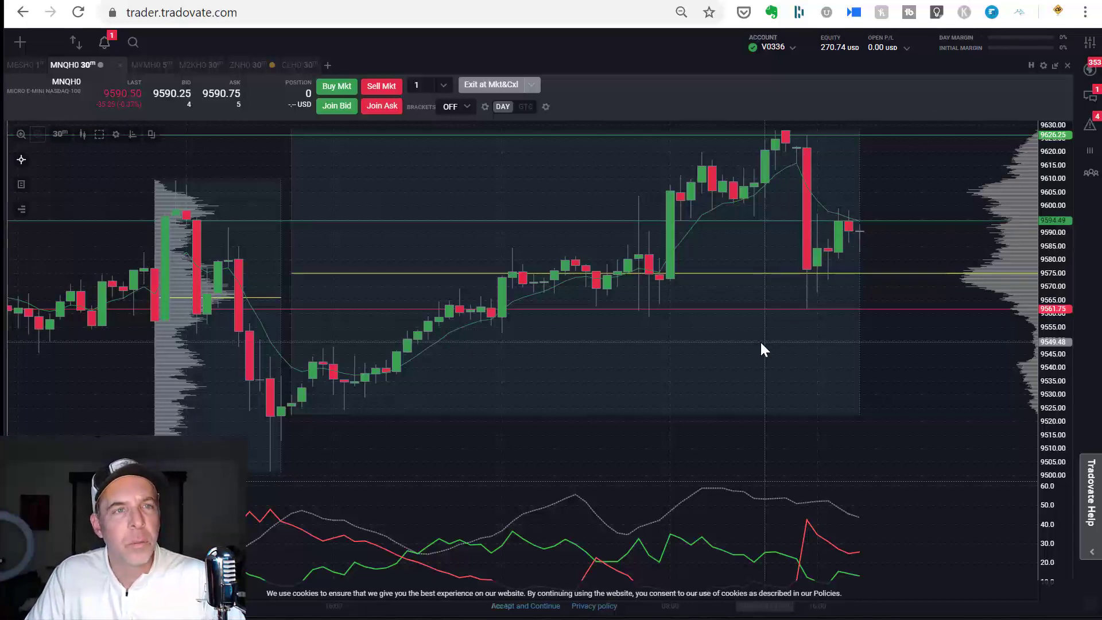
mouse_move(902, 235)
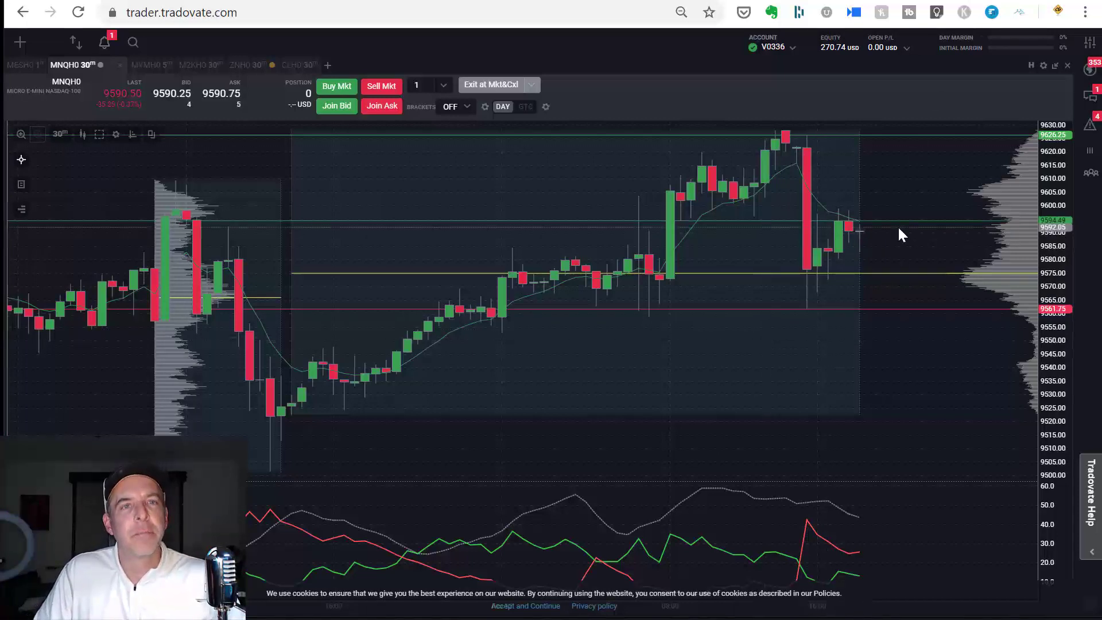
mouse_move(989, 235)
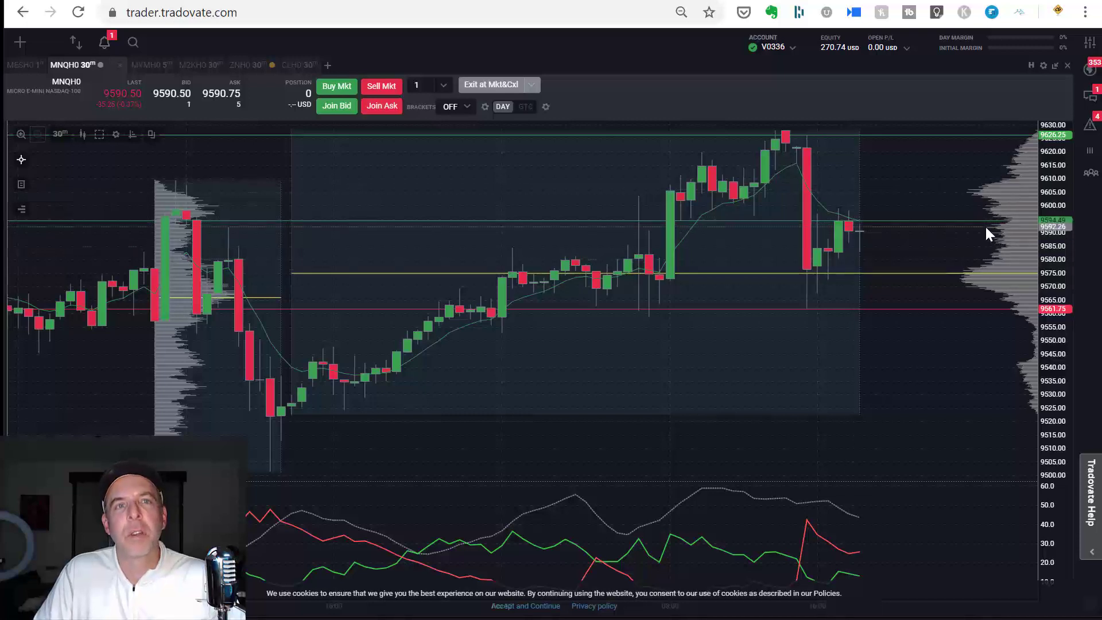
mouse_move(902, 276)
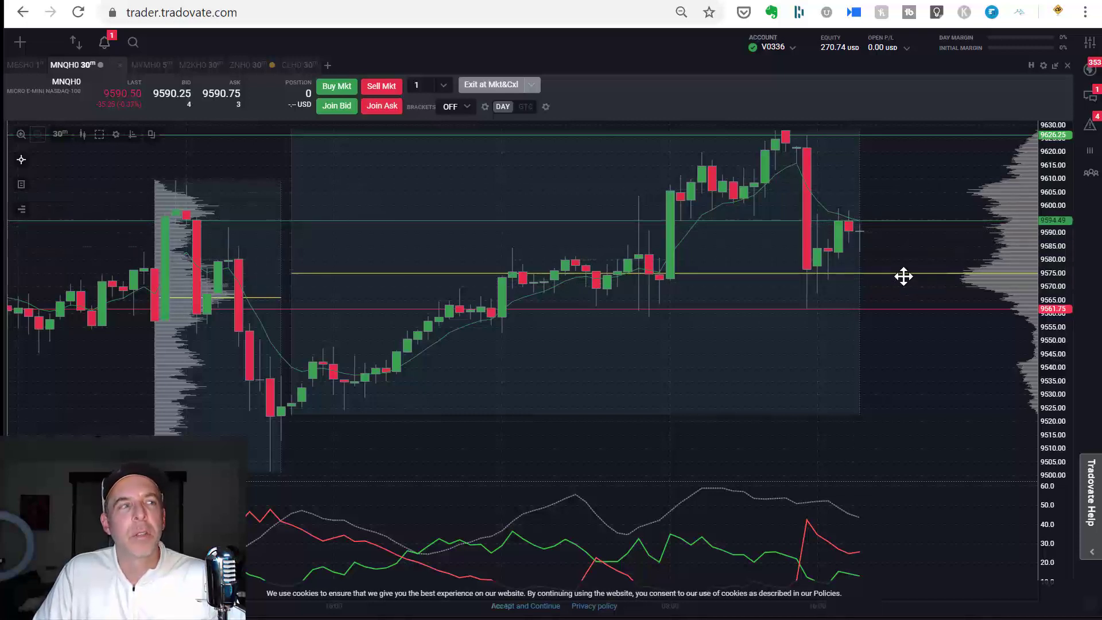
mouse_move(181, 301)
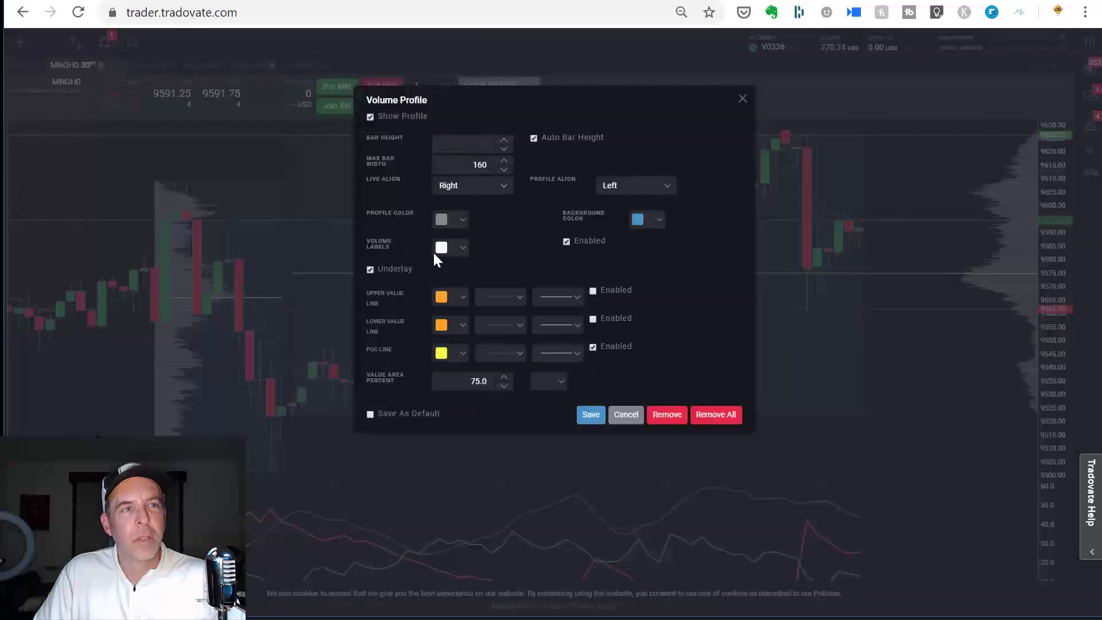
mouse_move(710, 160)
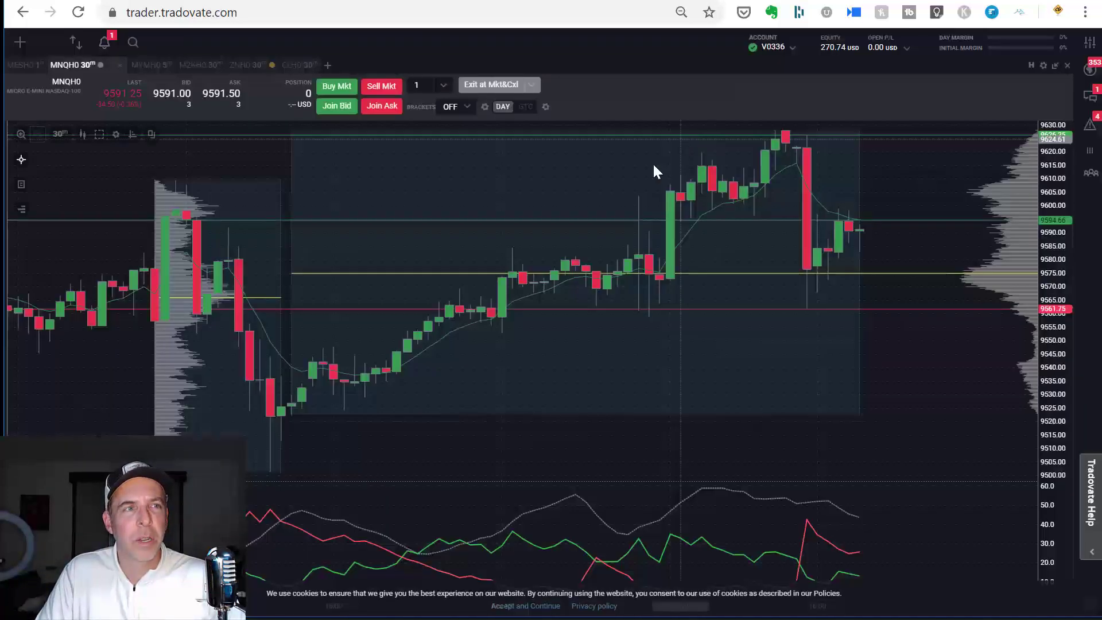
mouse_move(21, 211)
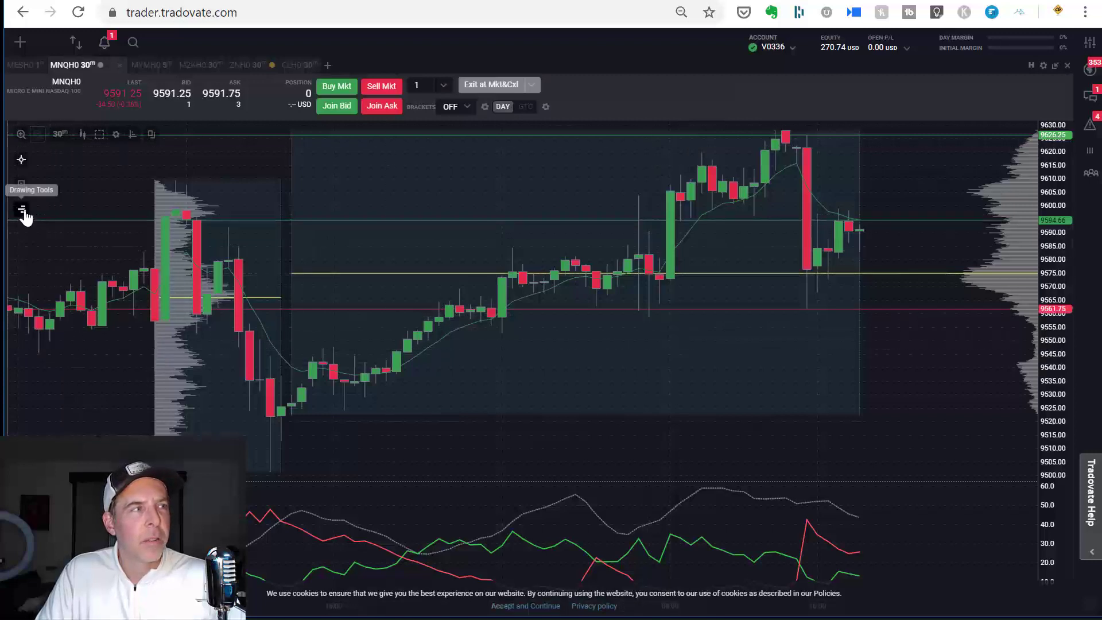
click(21, 211)
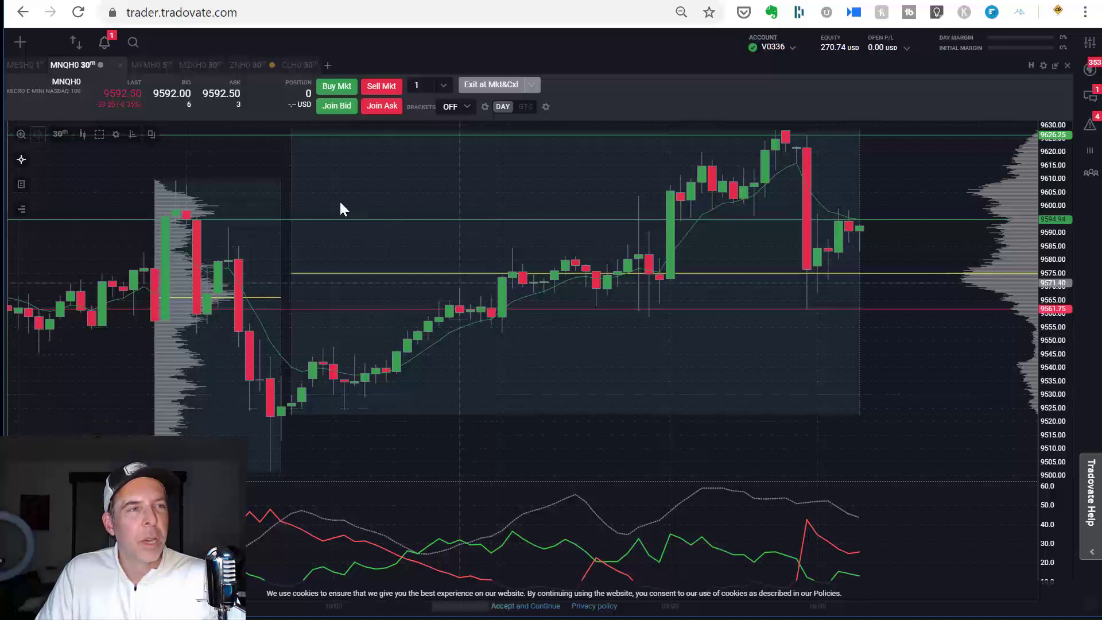
mouse_move(232, 282)
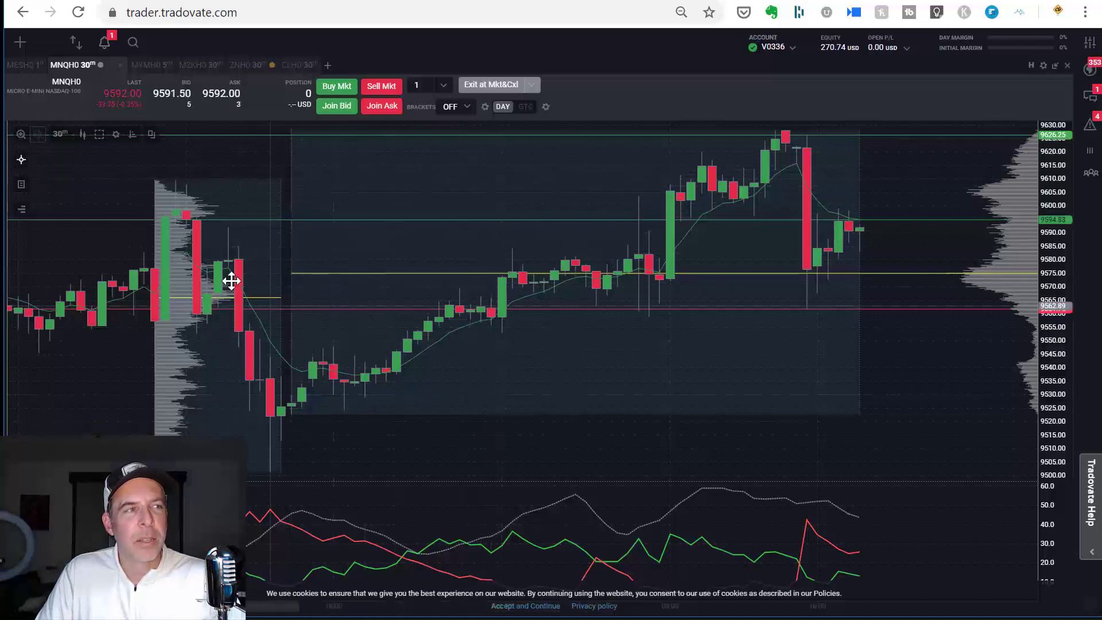
mouse_move(214, 334)
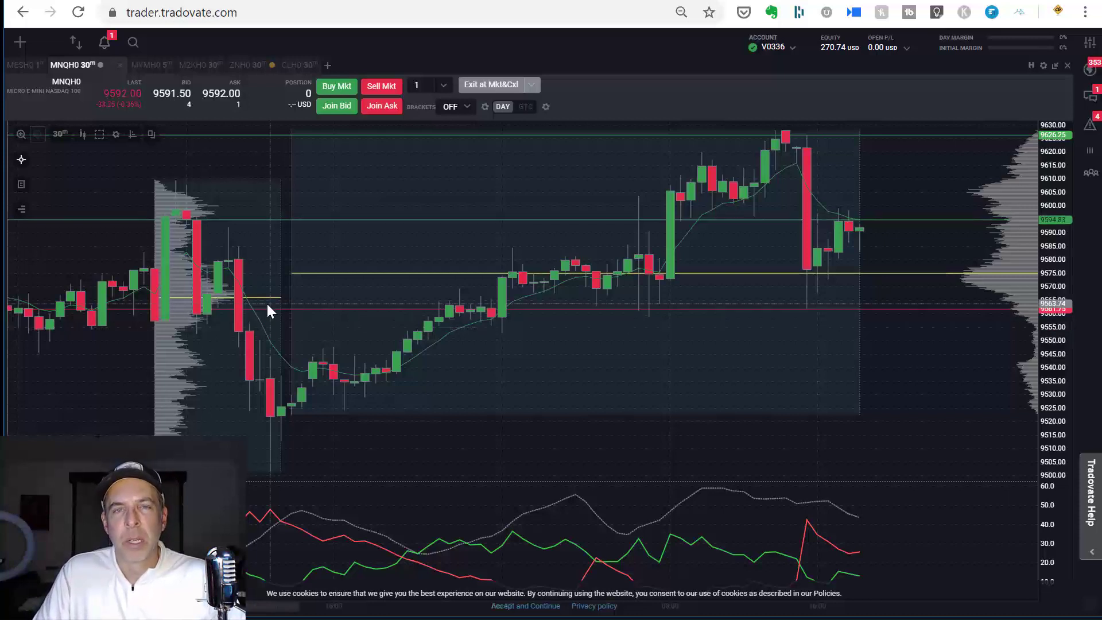
mouse_move(538, 173)
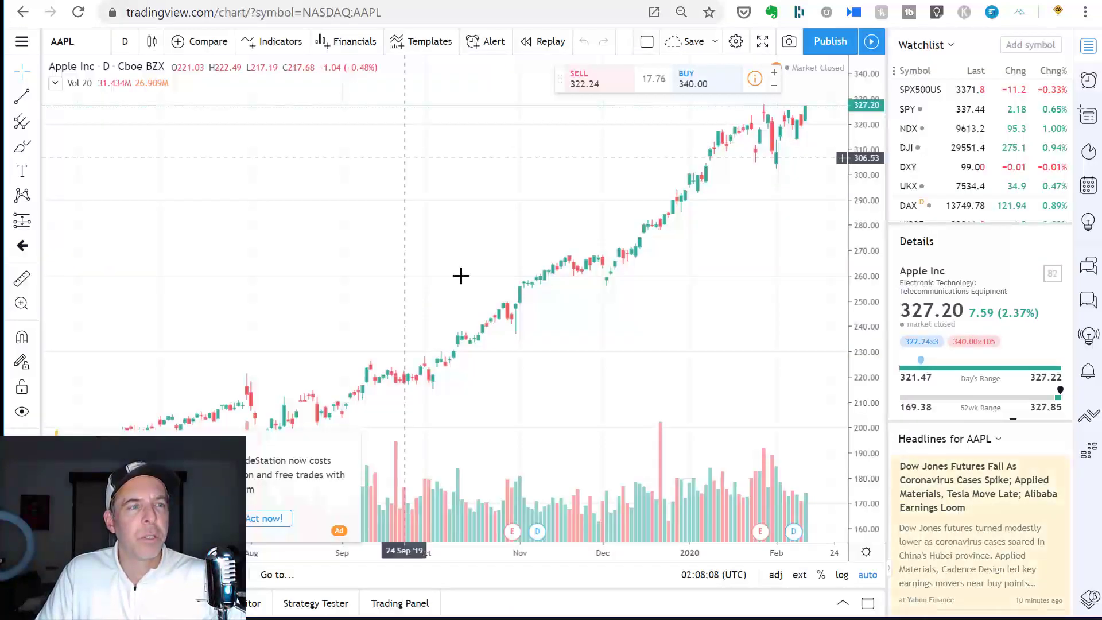
mouse_move(445, 342)
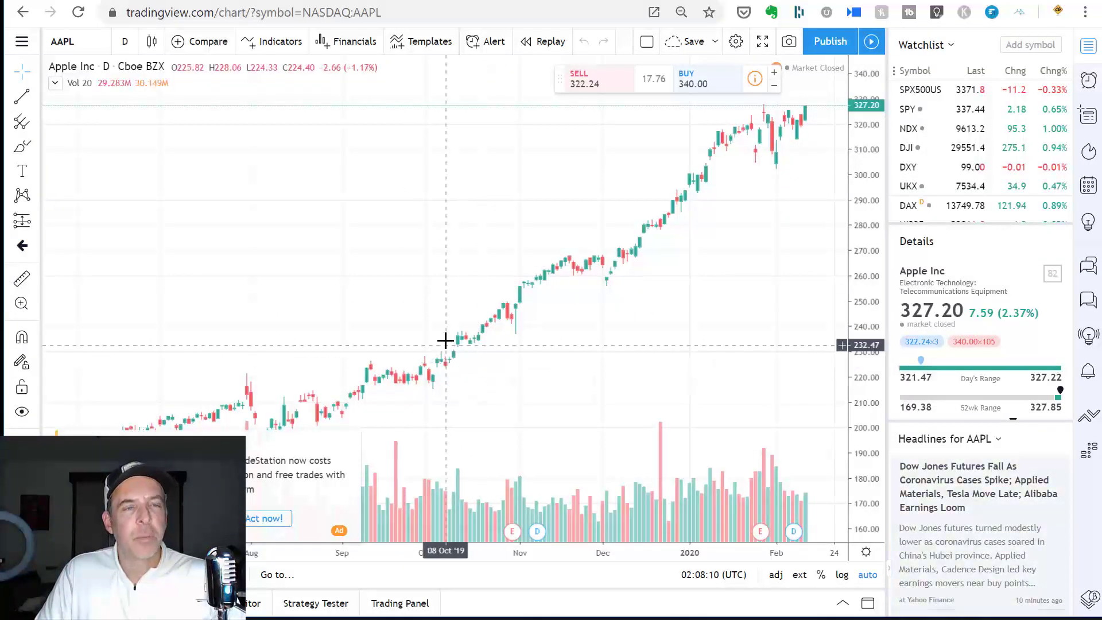
mouse_move(413, 224)
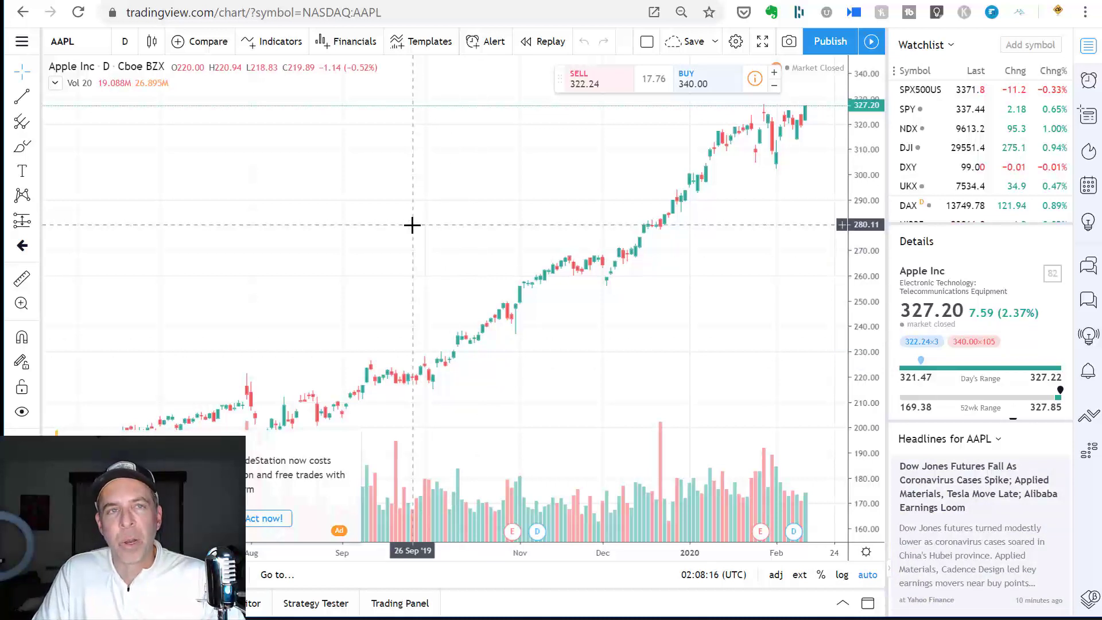
mouse_move(308, 182)
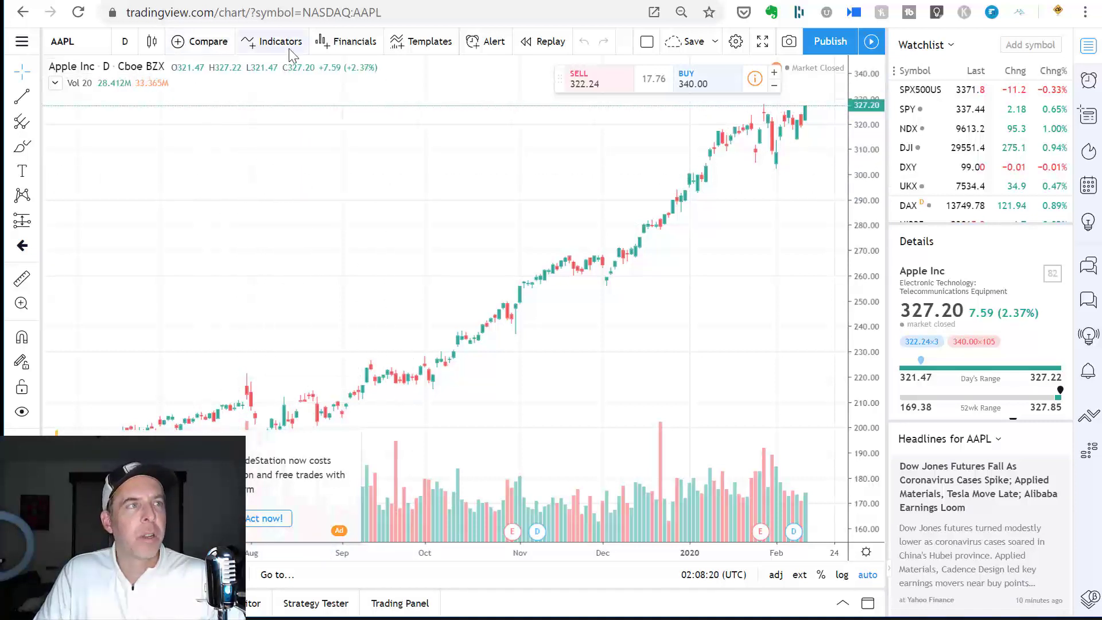
Browse built-in indicators, then view the Pro-locked Volume Profile category.
click(279, 41)
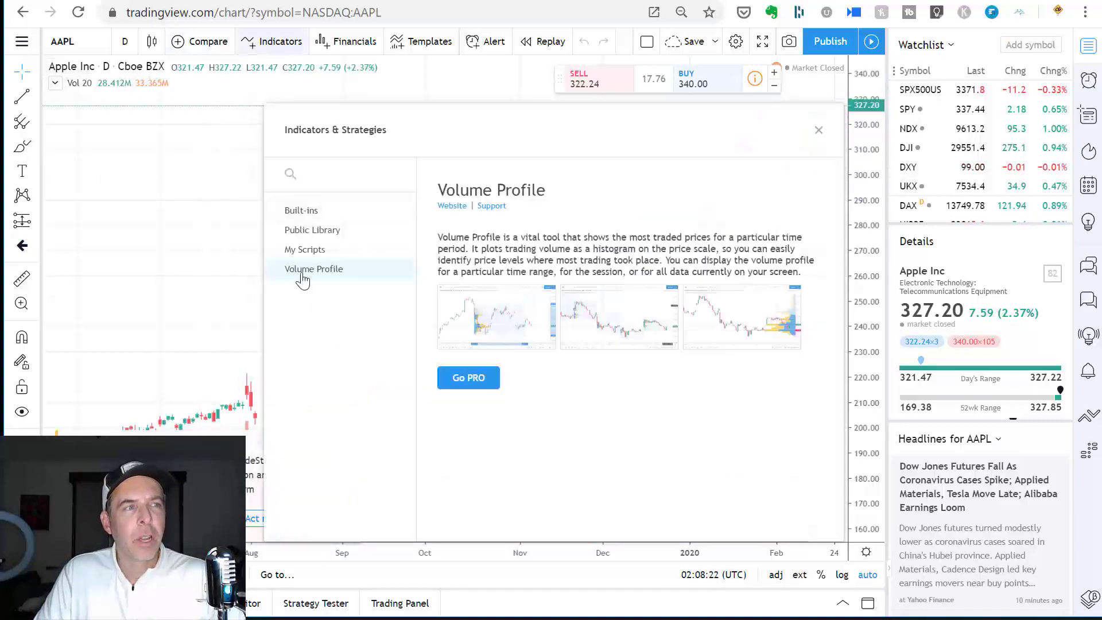
mouse_move(313, 268)
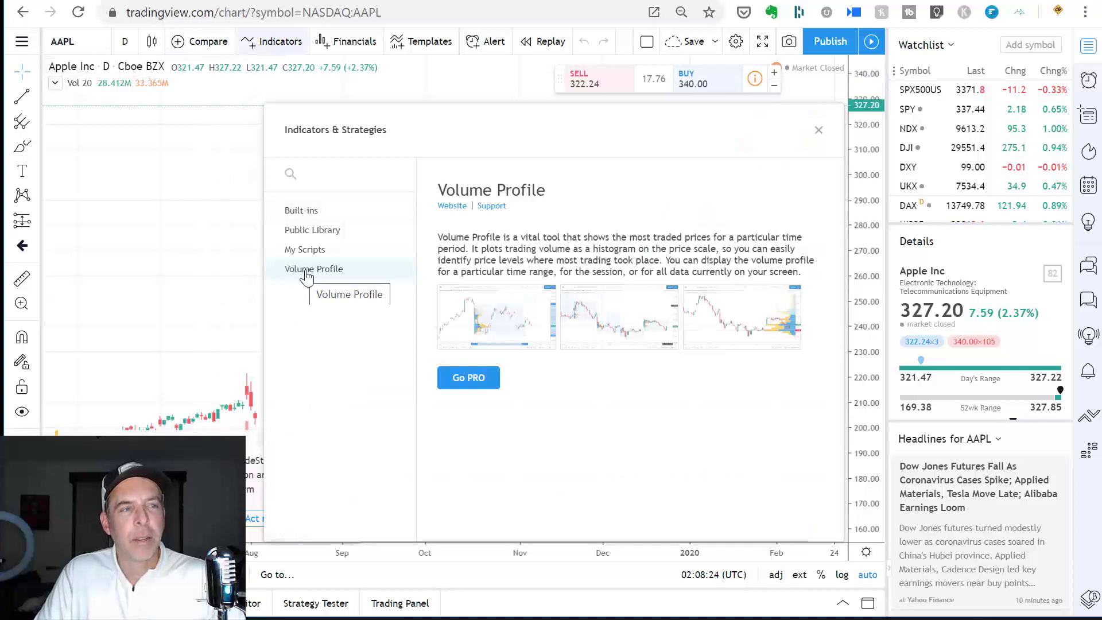
click(300, 210)
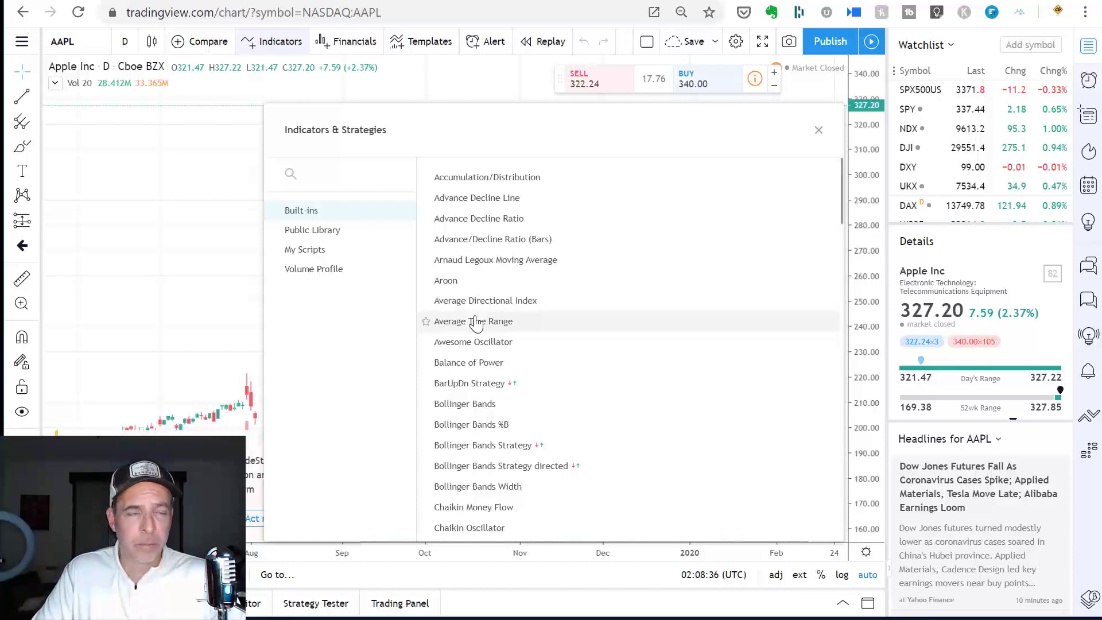
mouse_move(344, 302)
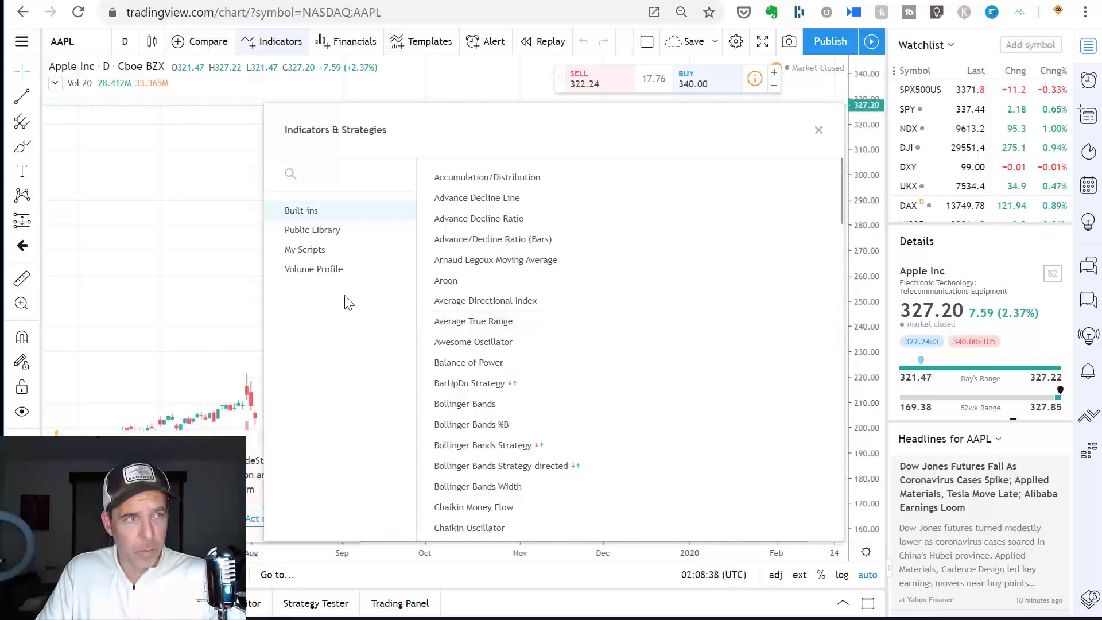
click(313, 268)
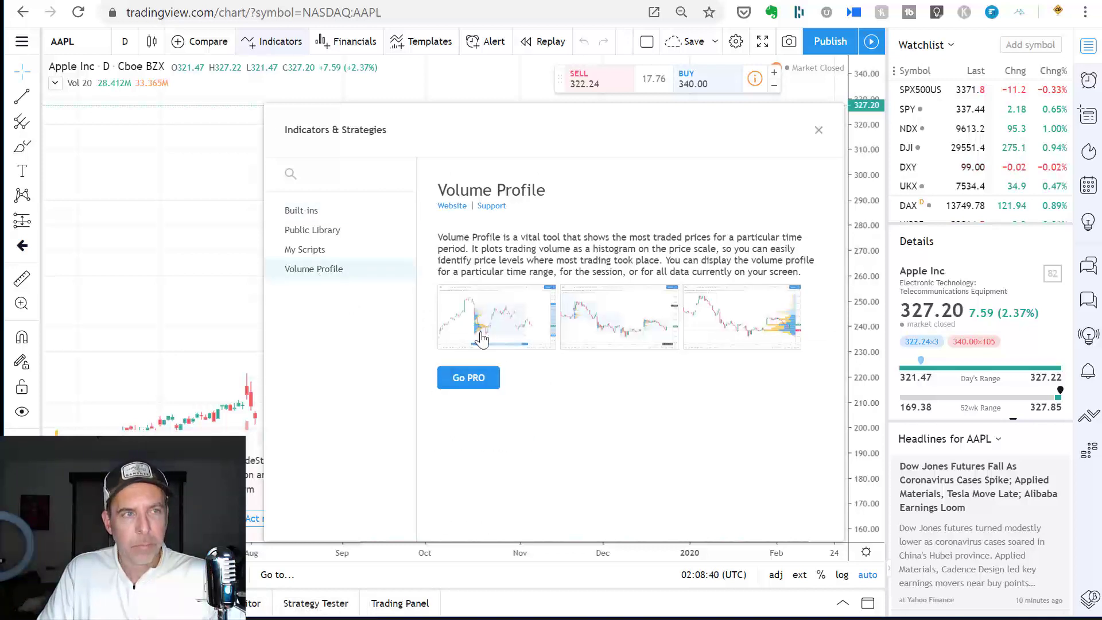
mouse_move(729, 103)
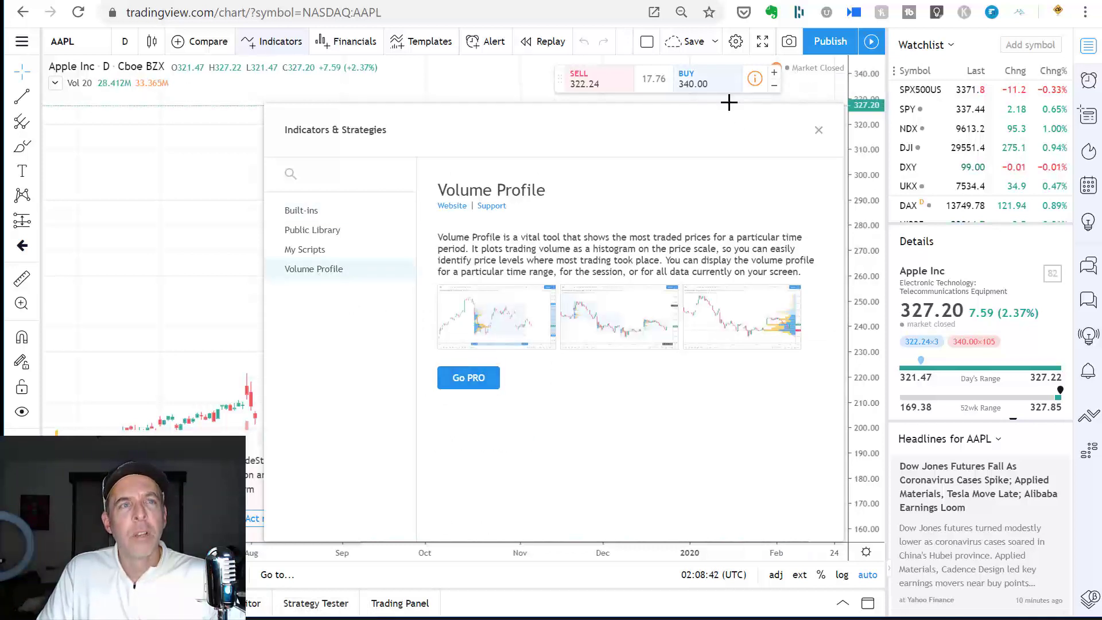
Sign in to TradingView through the hamburger menu's Sign In option.
click(21, 42)
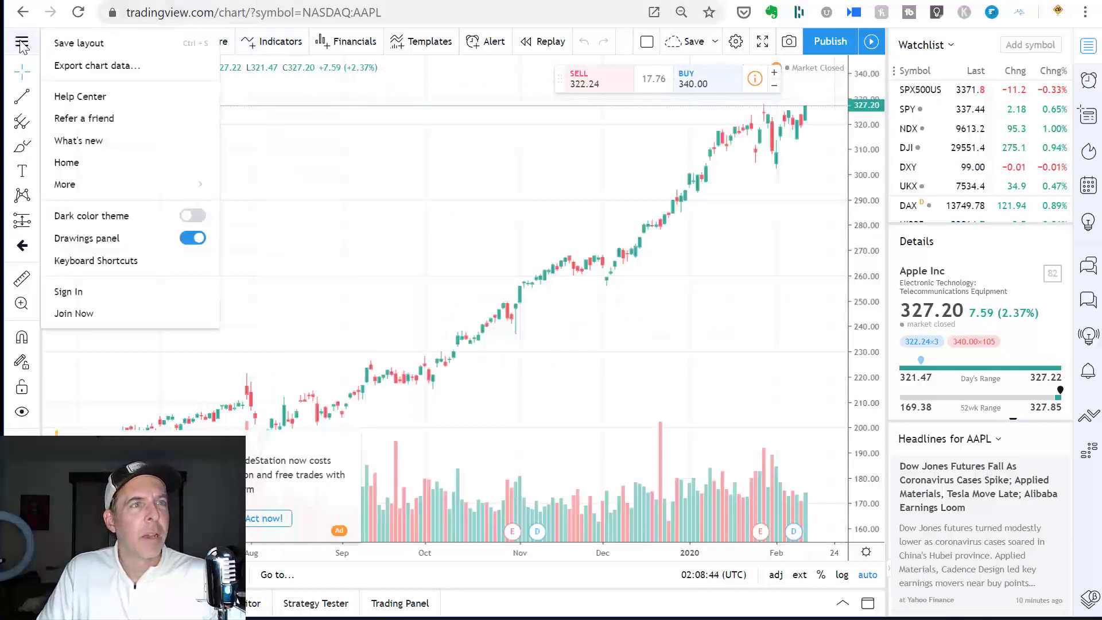
click(66, 163)
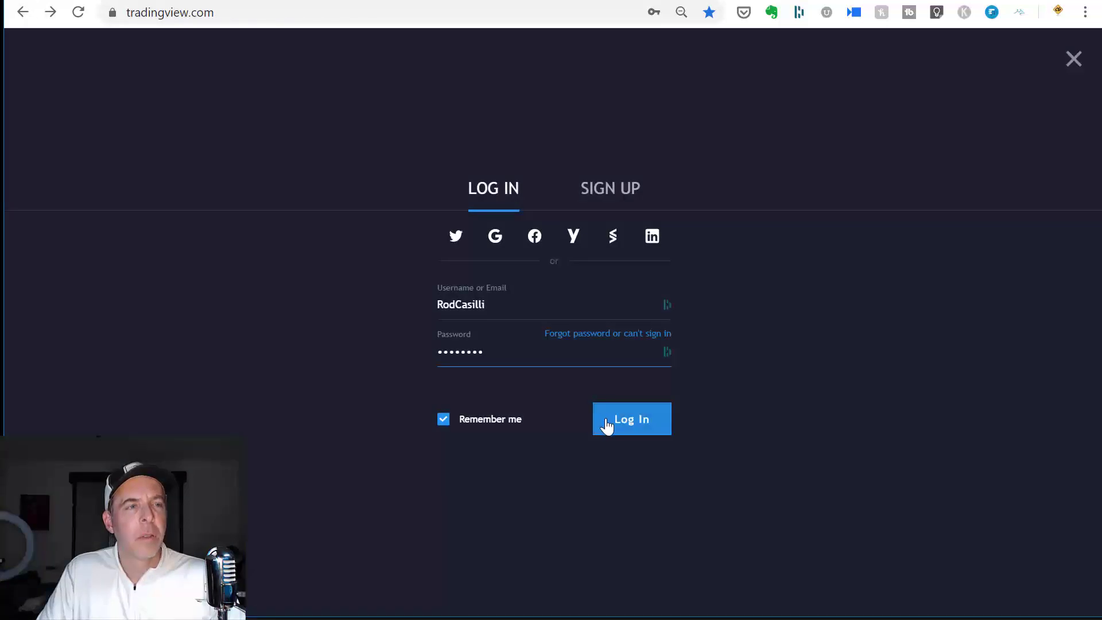
click(631, 419)
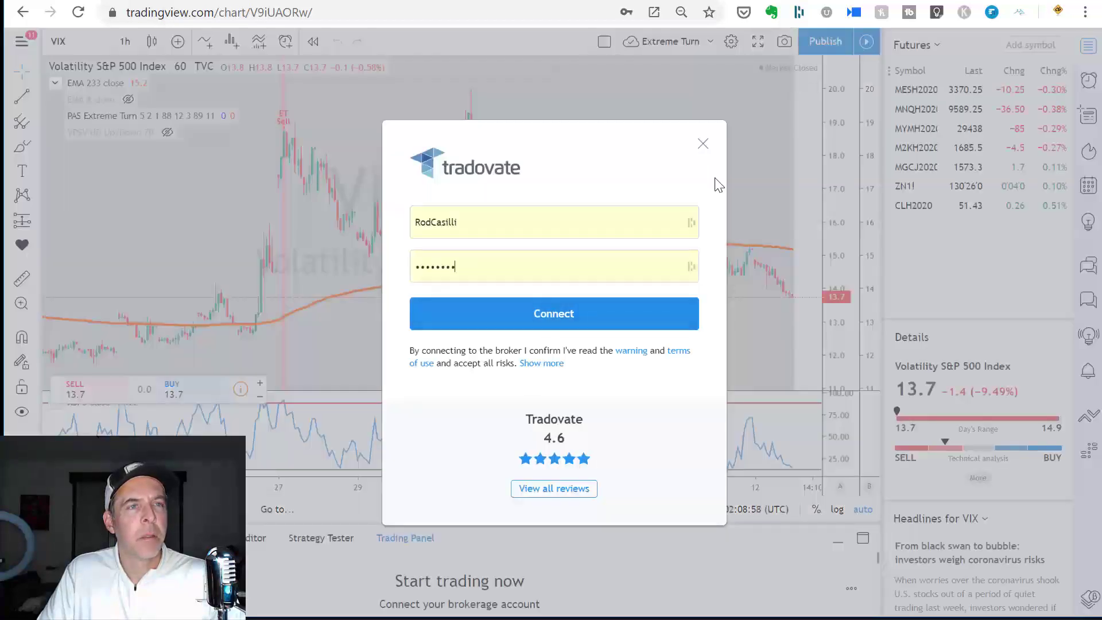
Dismiss the Tradovate prompt and add Session Volume HD from Indicators > Volume Profile.
click(701, 143)
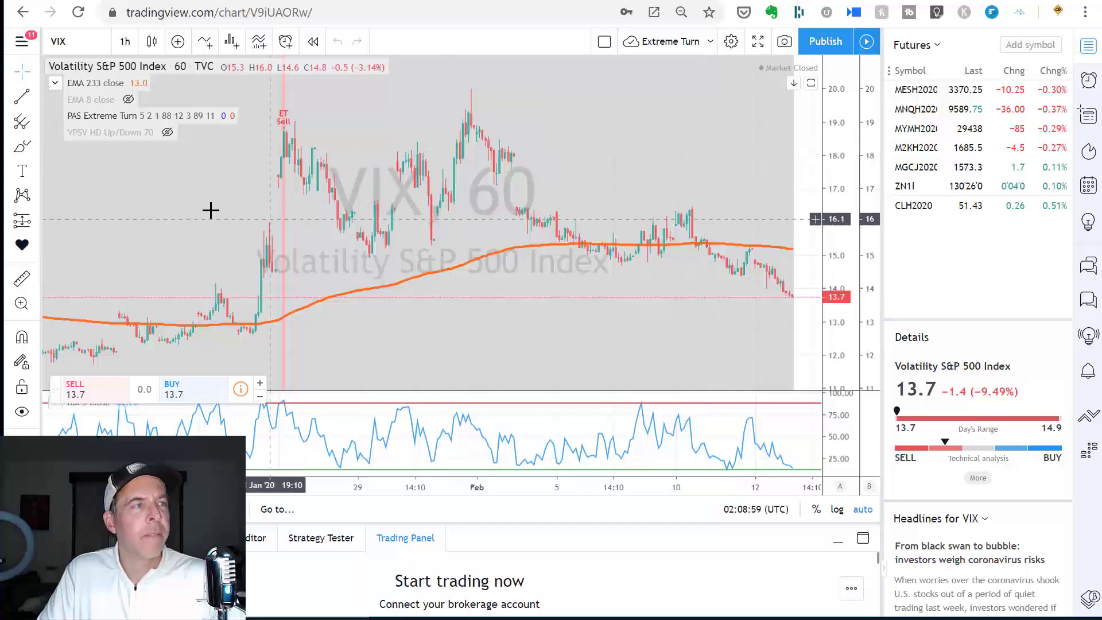
mouse_move(169, 66)
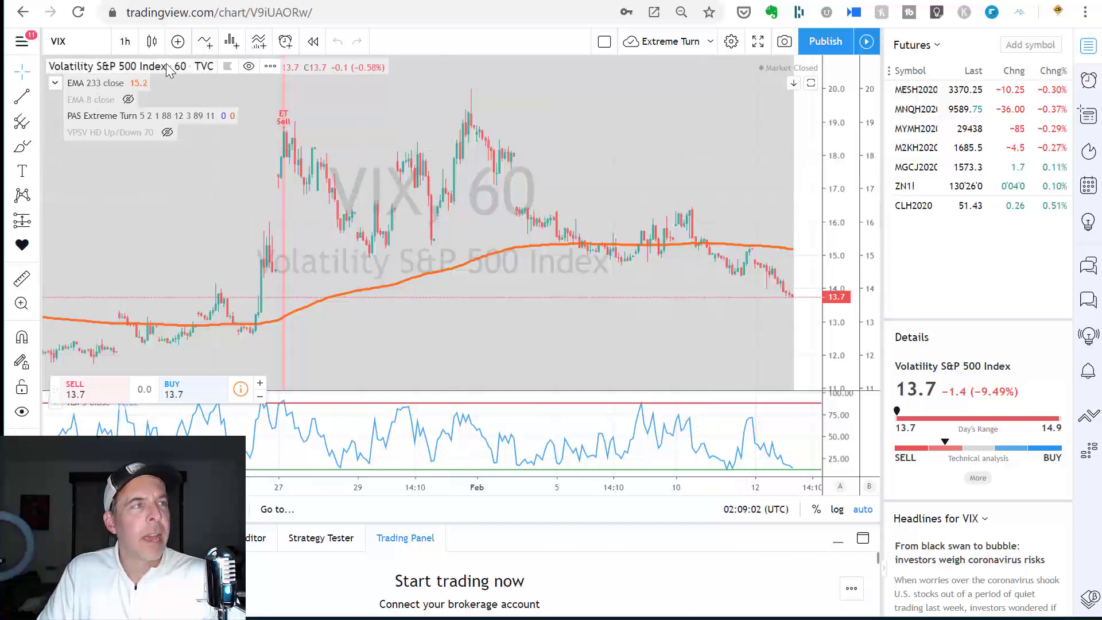
click(204, 41)
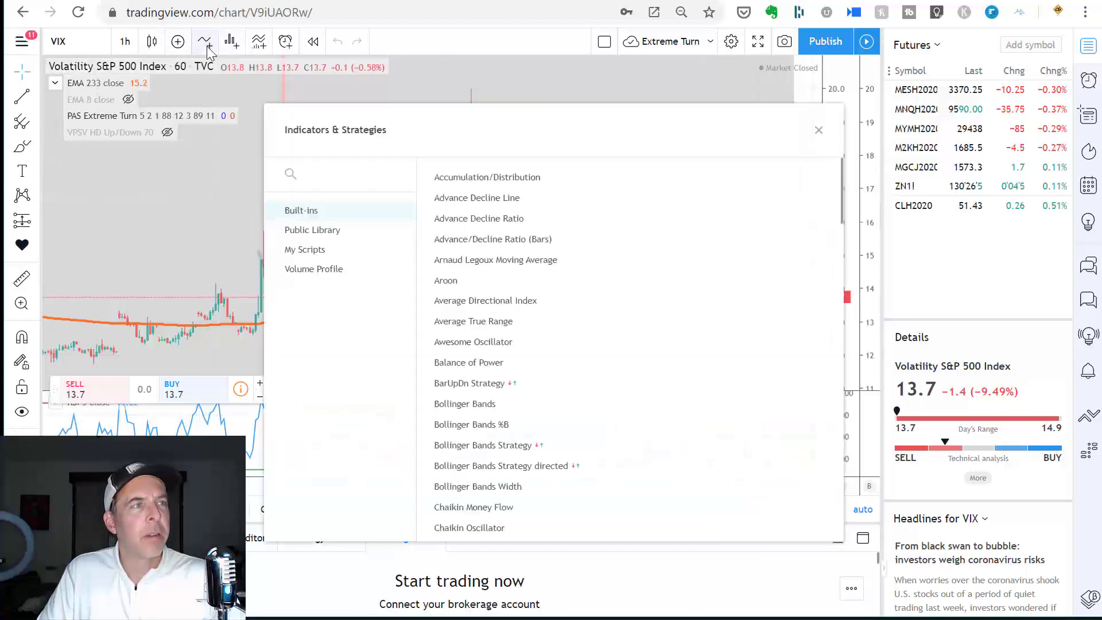
click(313, 269)
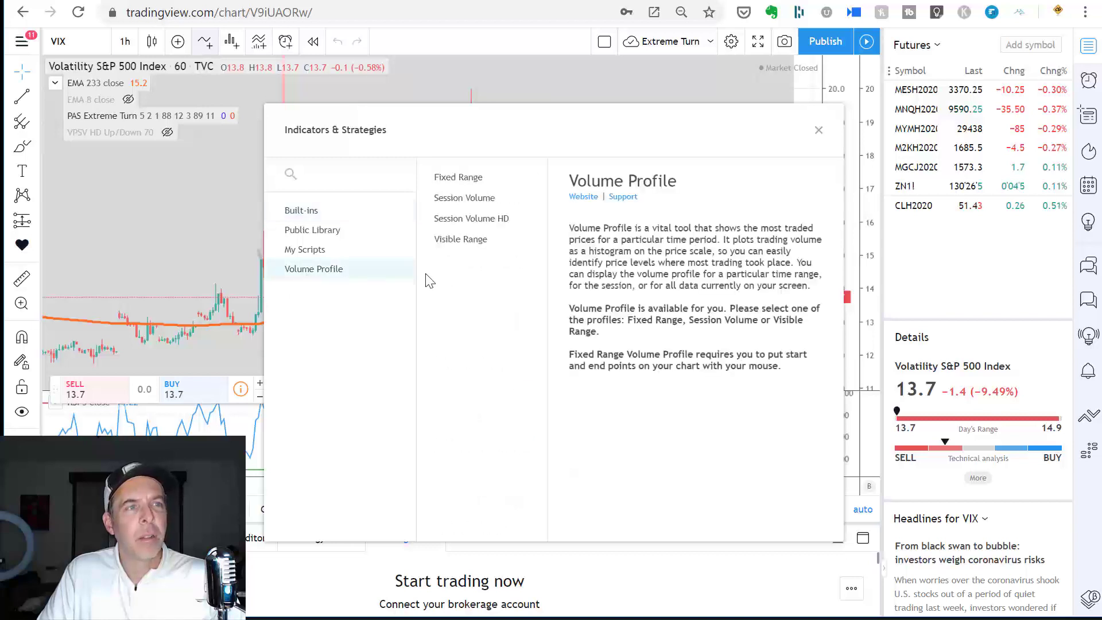
mouse_move(460, 238)
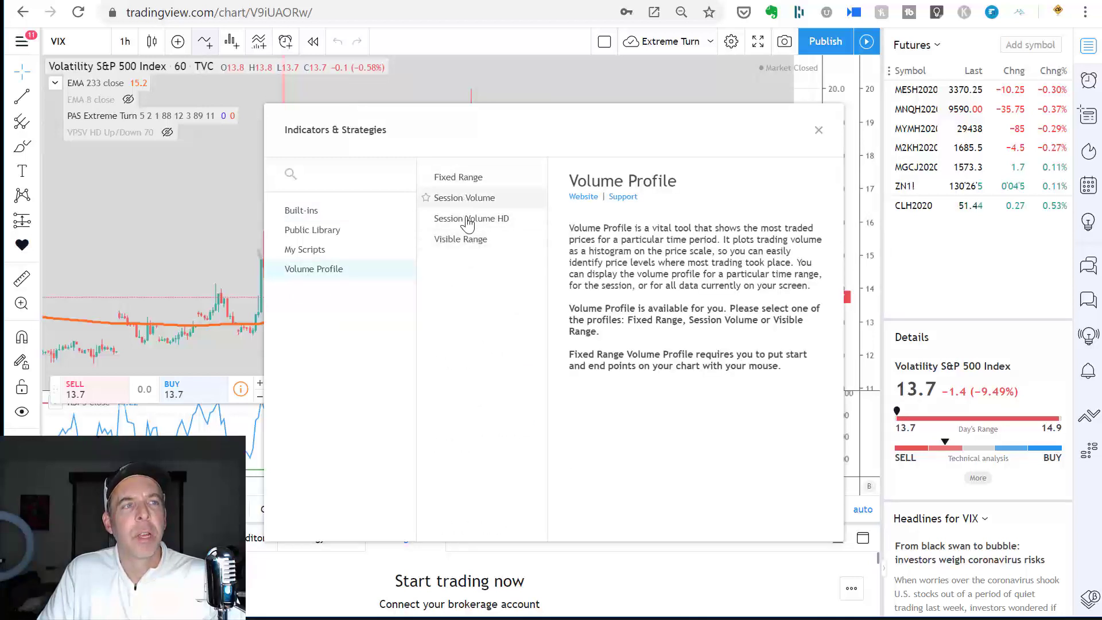
mouse_move(470, 232)
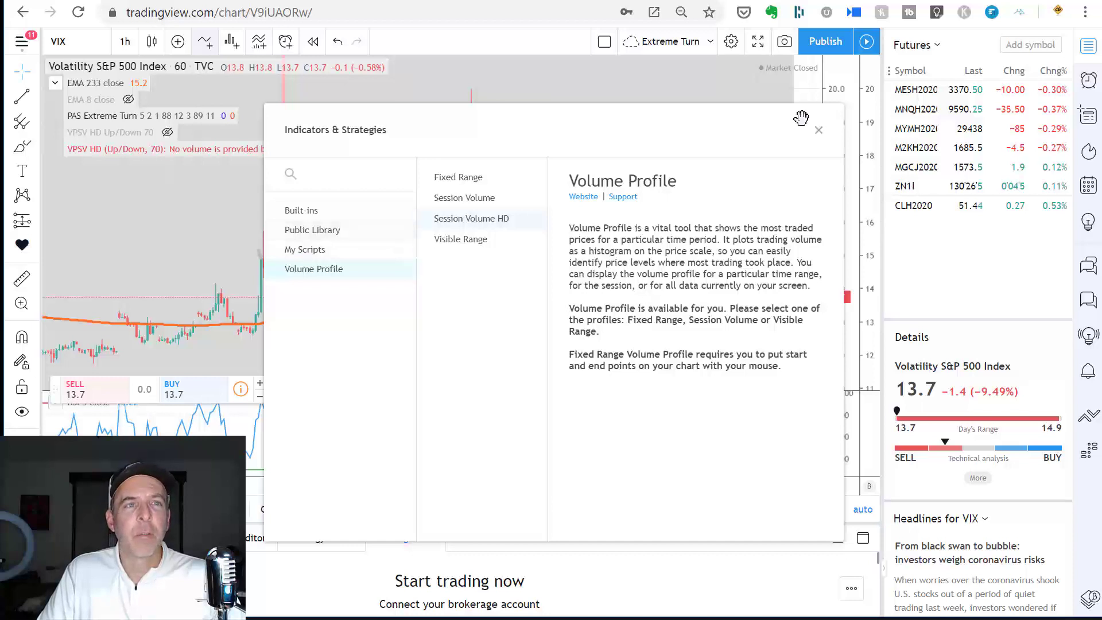
click(818, 129)
text(tradingview)
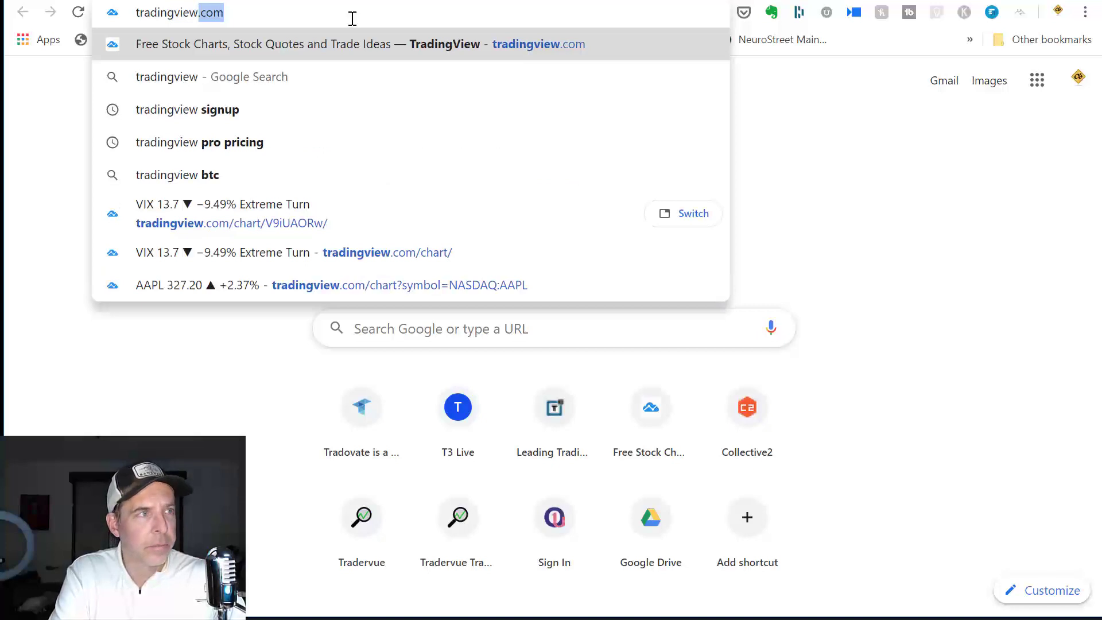
mouse_move(255, 142)
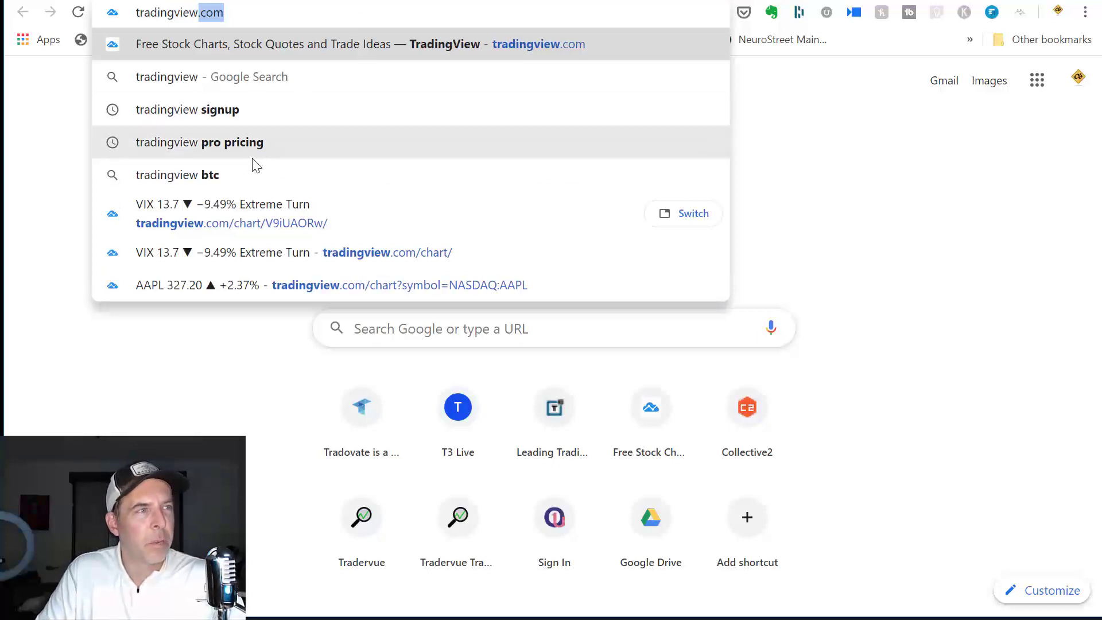
Search Google for 'tradingview pro pricing' to see the $9.95/month Pro snippet.
click(199, 142)
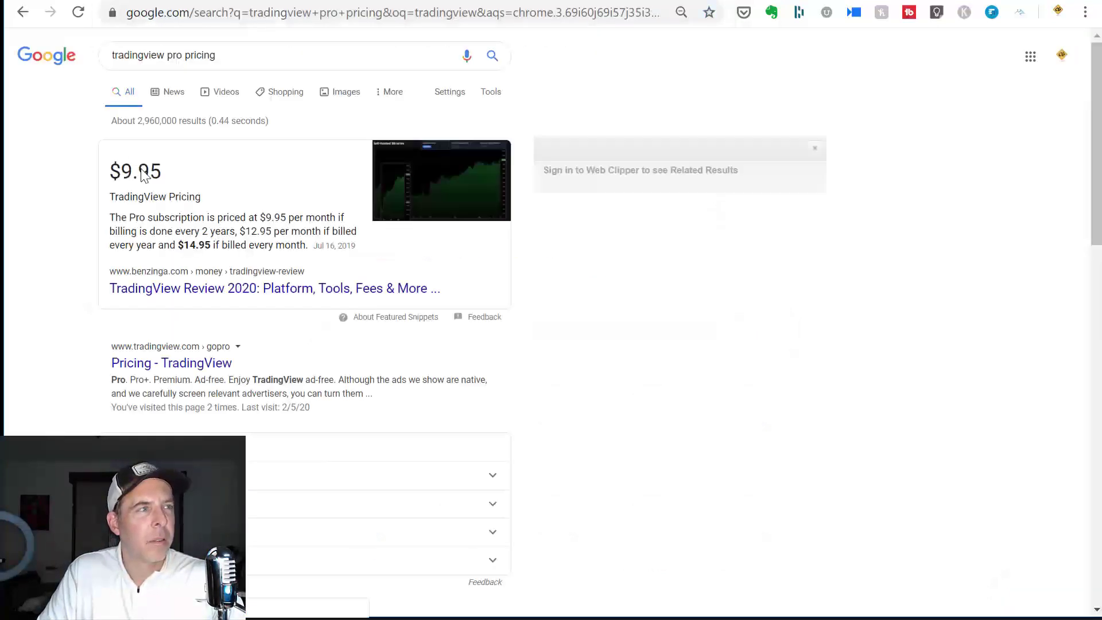
click(274, 288)
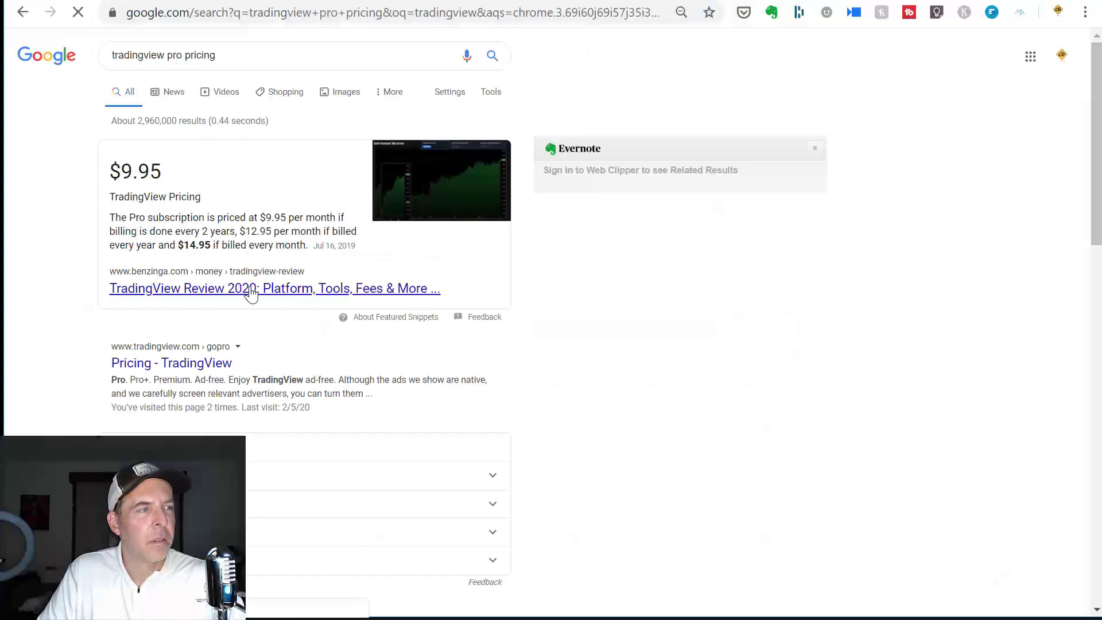
click(275, 288)
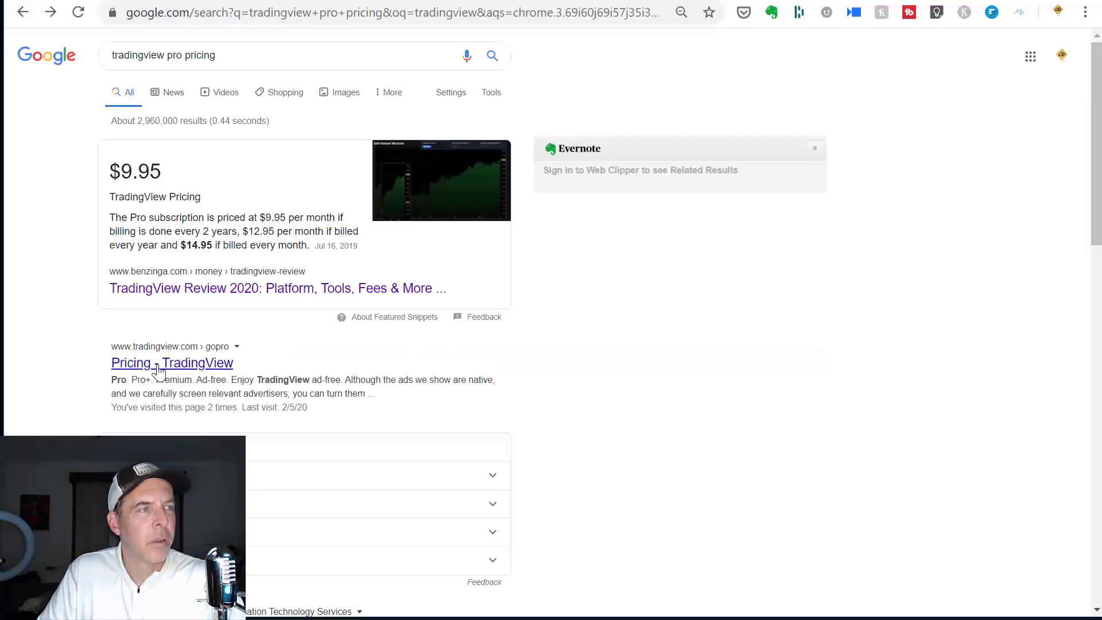
Open TradingView's pricing page and scroll to the Basic, Pro, Pro+ and Premium plans.
click(171, 363)
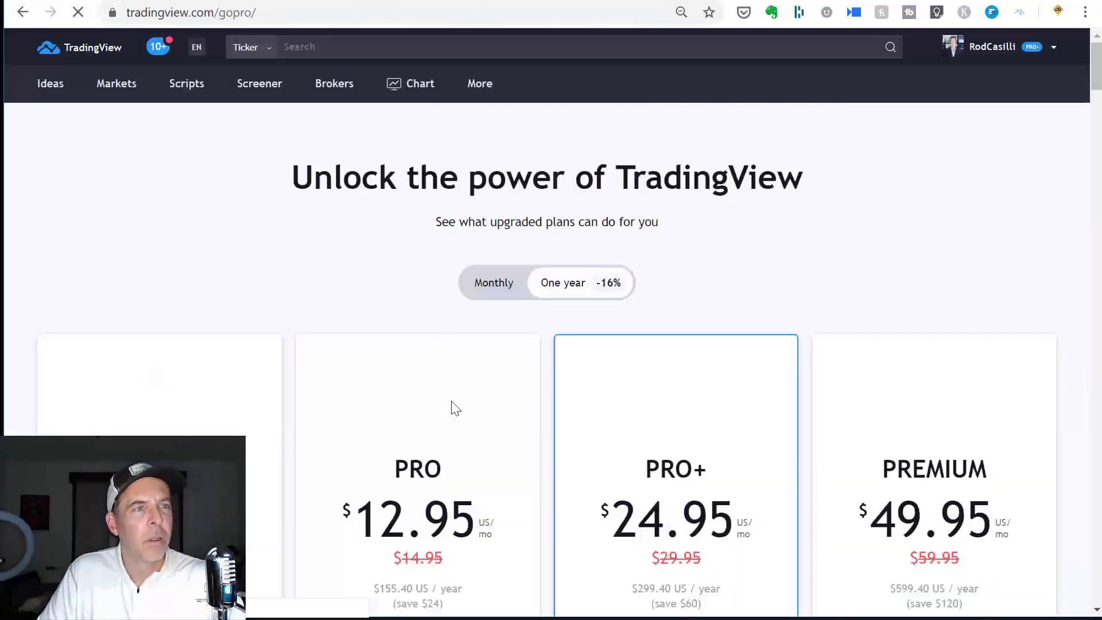
scroll(down, 3)
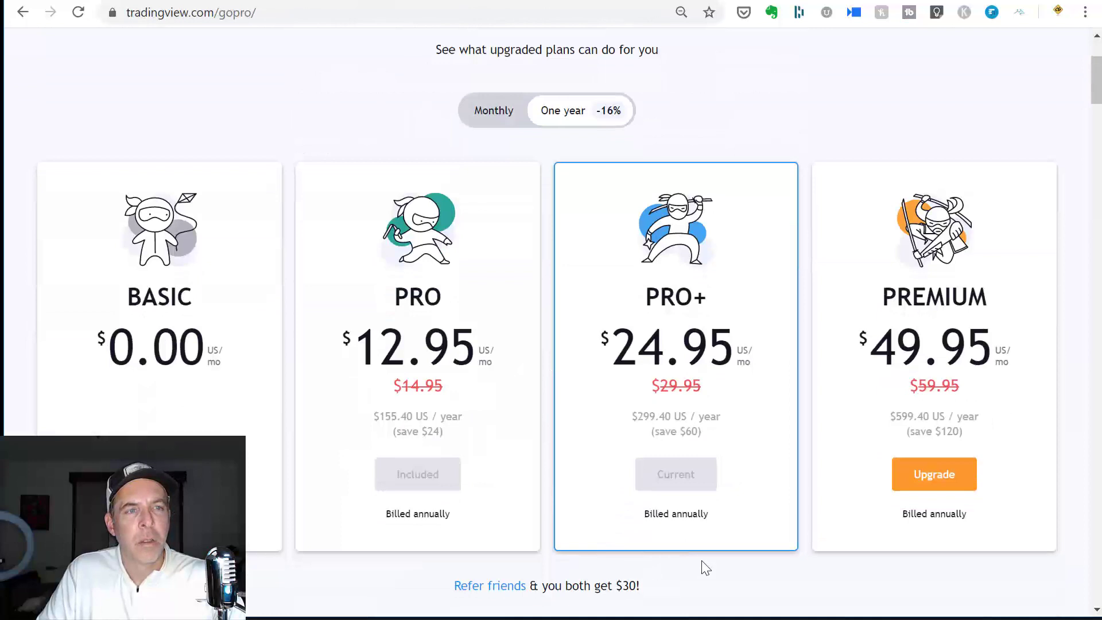
mouse_move(613, 437)
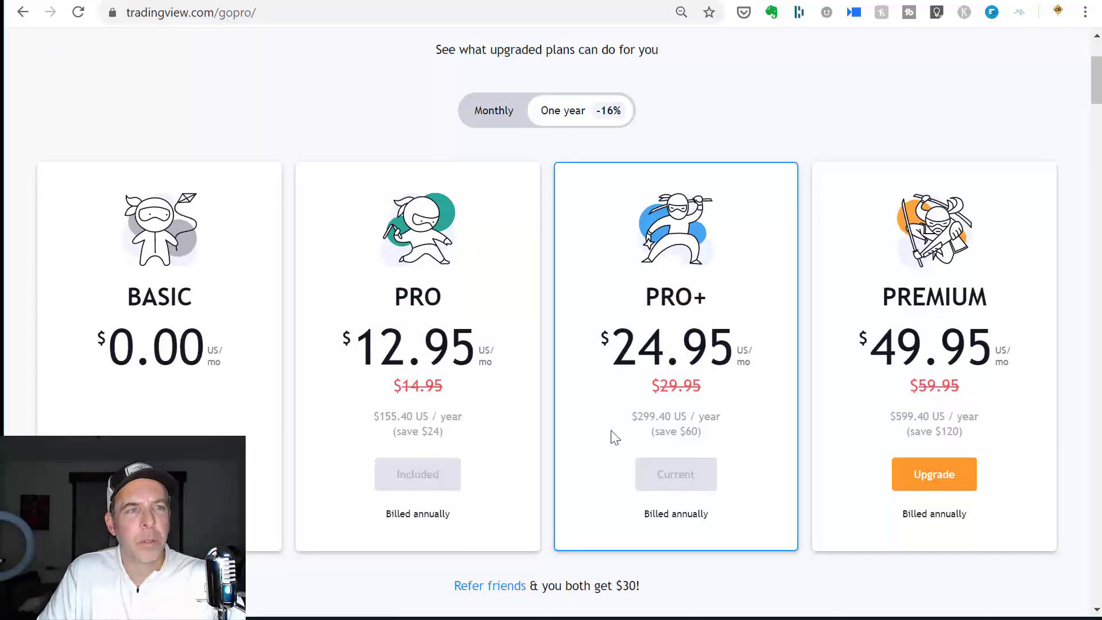
mouse_move(390, 436)
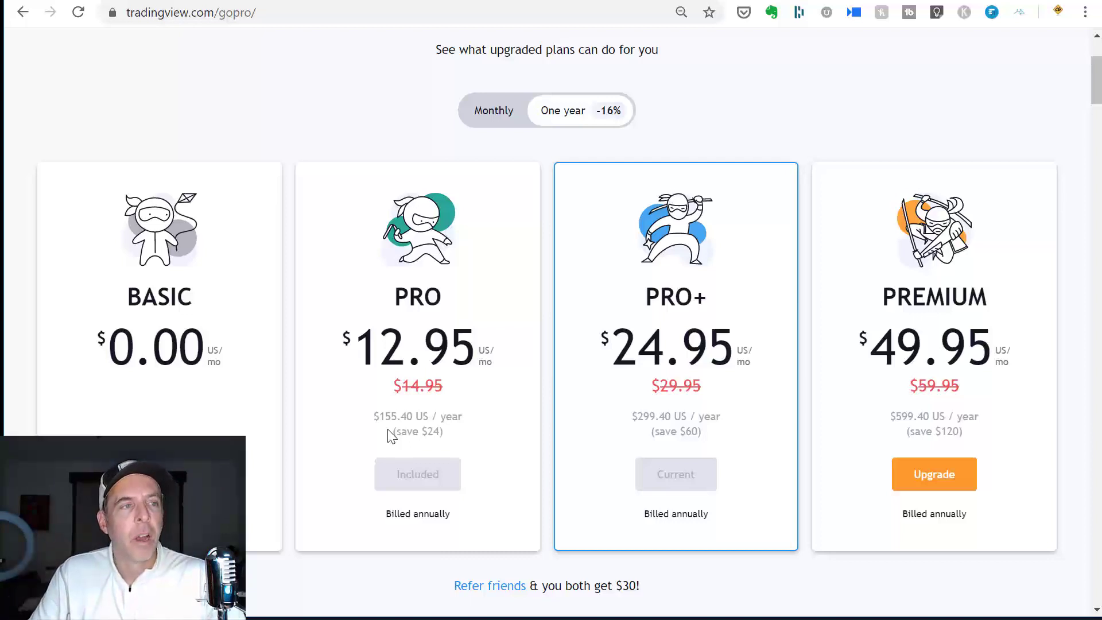
mouse_move(291, 178)
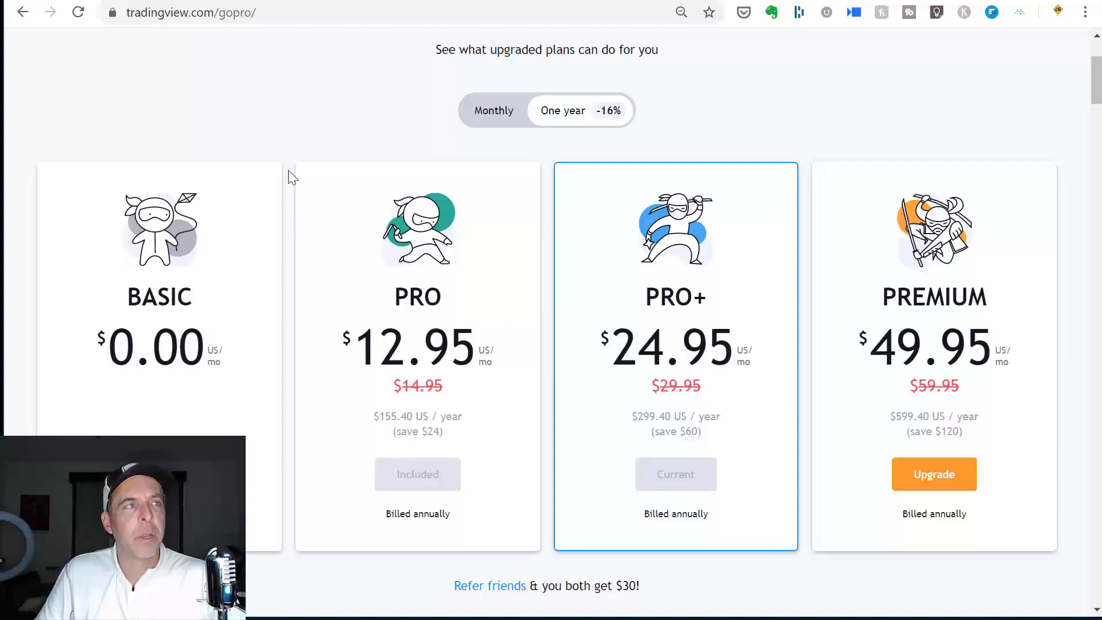
mouse_move(341, 119)
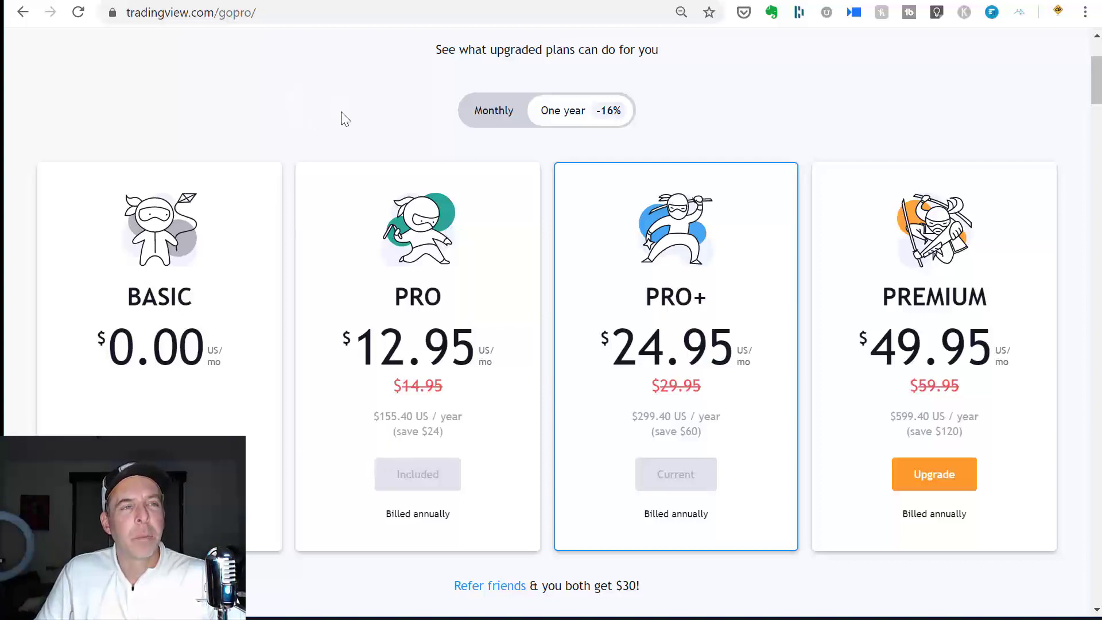
mouse_move(265, 40)
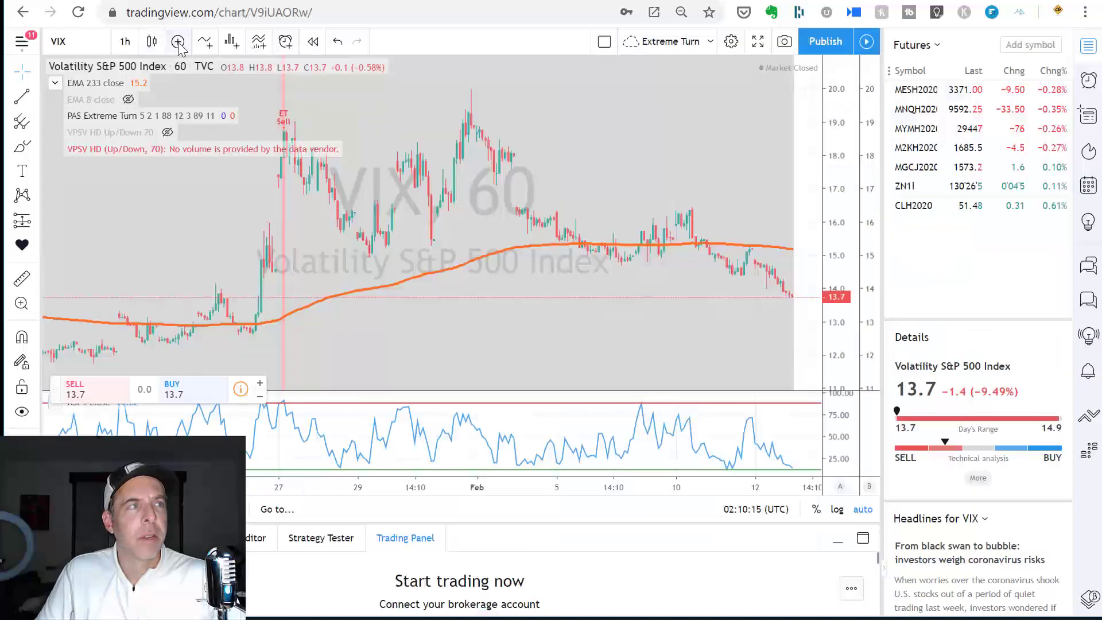
Open and close the Indicators dialog, then unhide the Session Volume HD study.
click(178, 41)
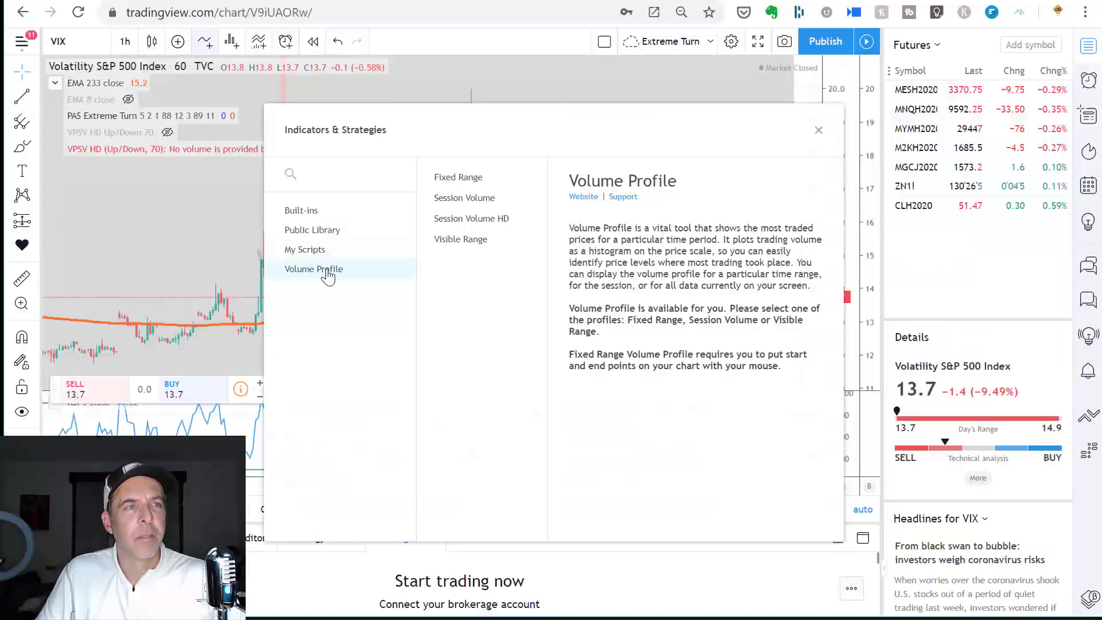
mouse_move(392, 275)
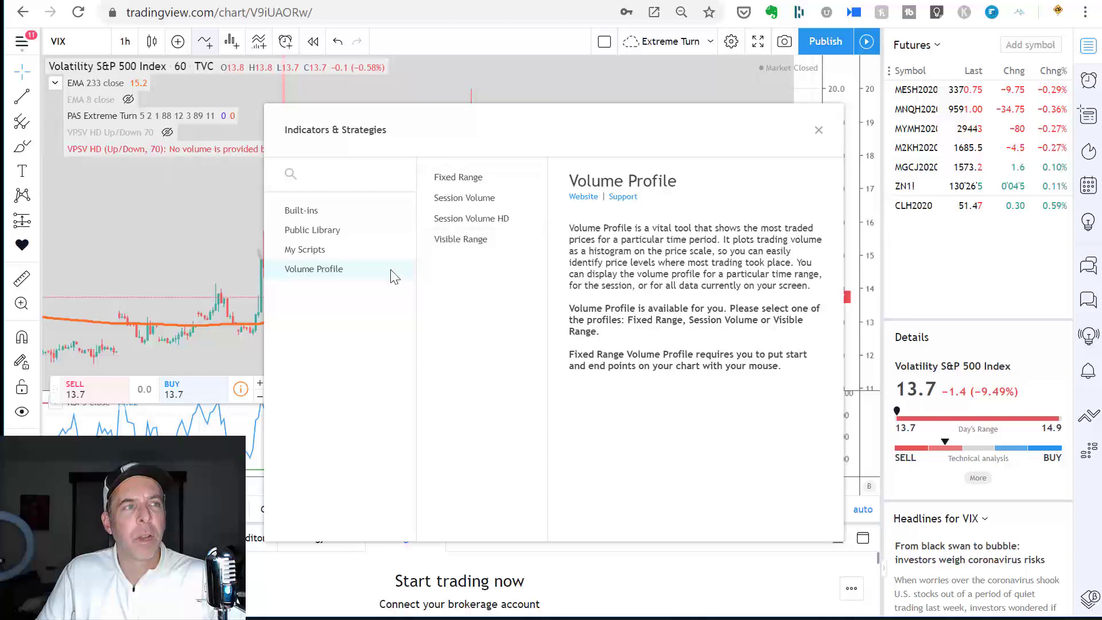
click(817, 131)
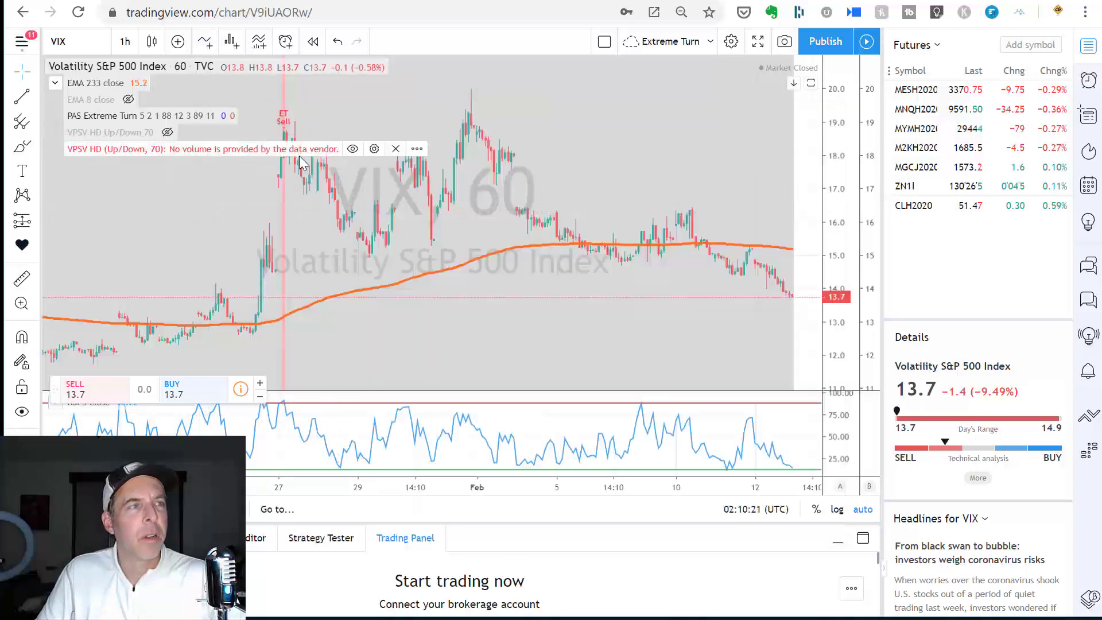
mouse_move(283, 147)
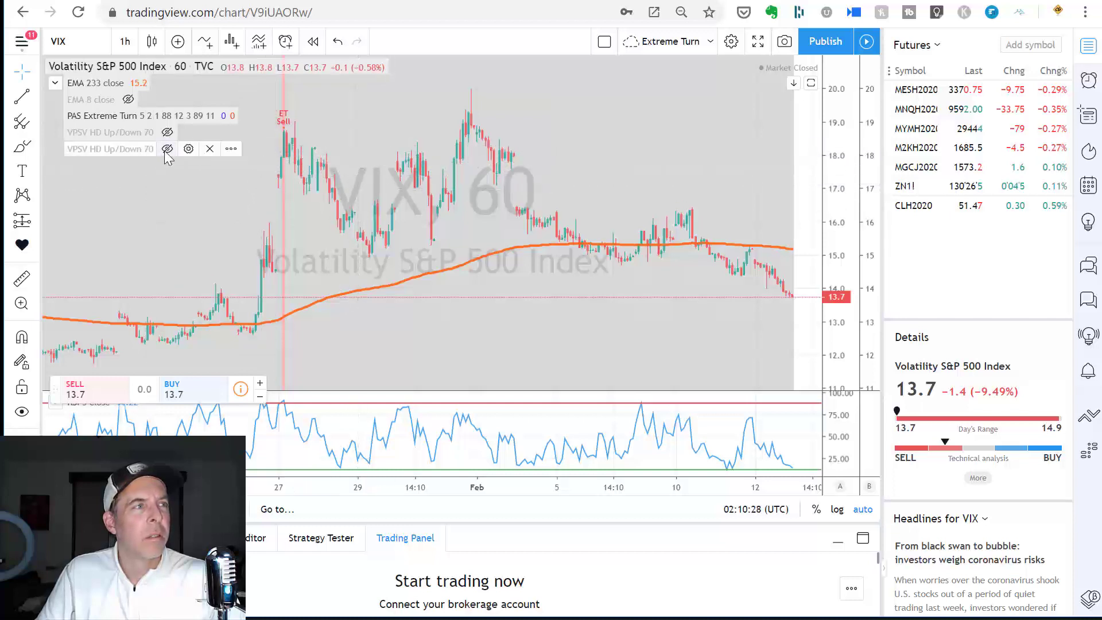
click(167, 132)
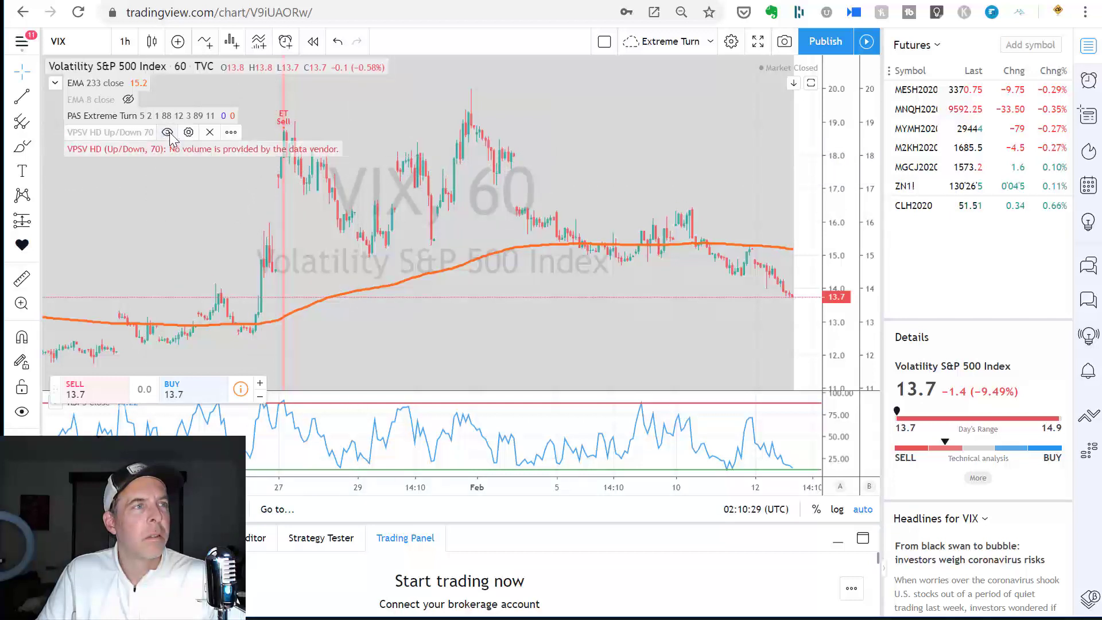
mouse_move(428, 213)
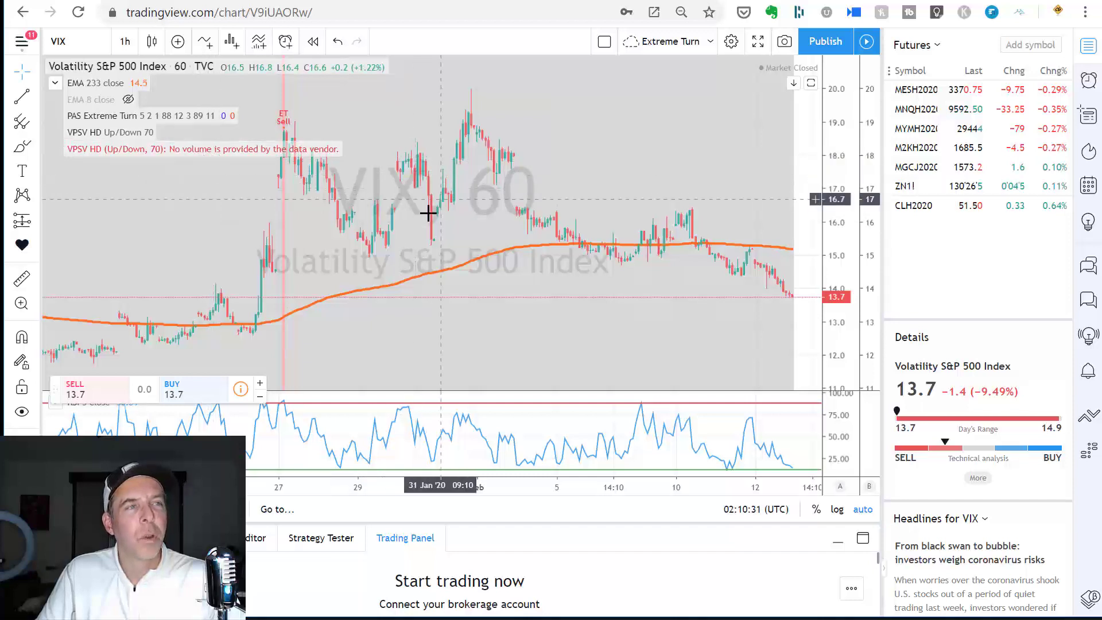
mouse_move(419, 239)
text(SPY)
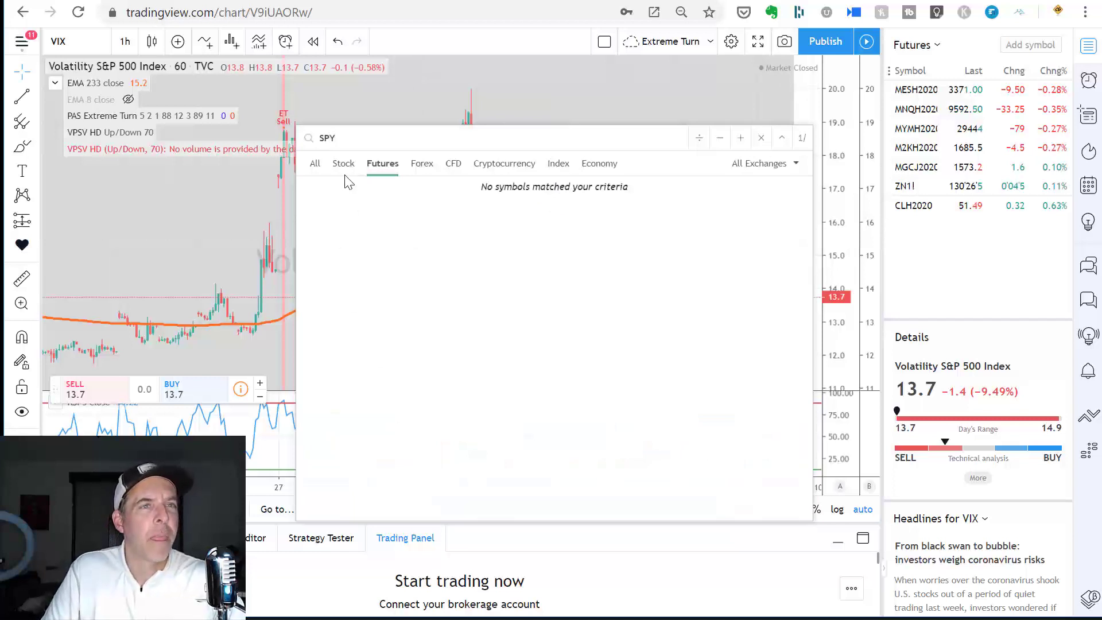
Switch the chart to MESH2020 micro S&P futures from the Futures watchlist.
click(916, 89)
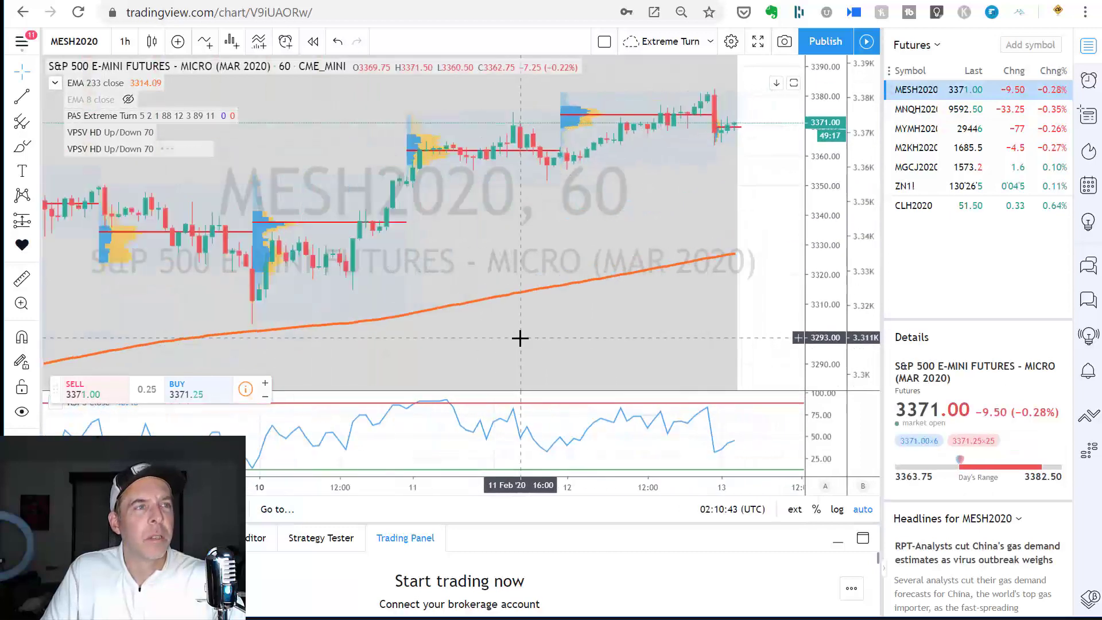
mouse_move(580, 125)
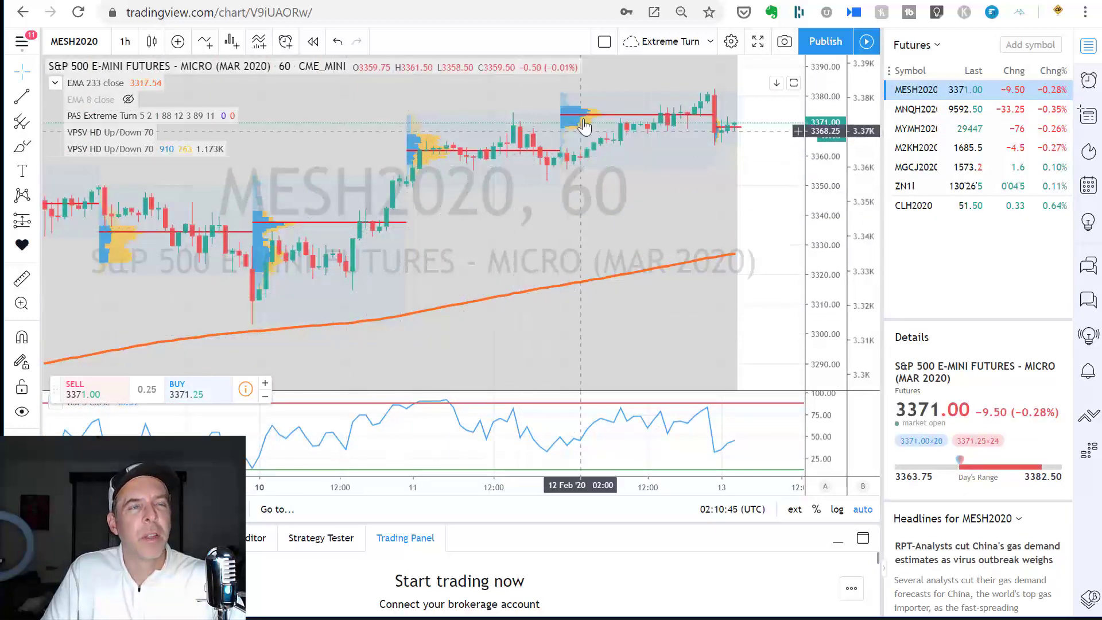
mouse_move(586, 122)
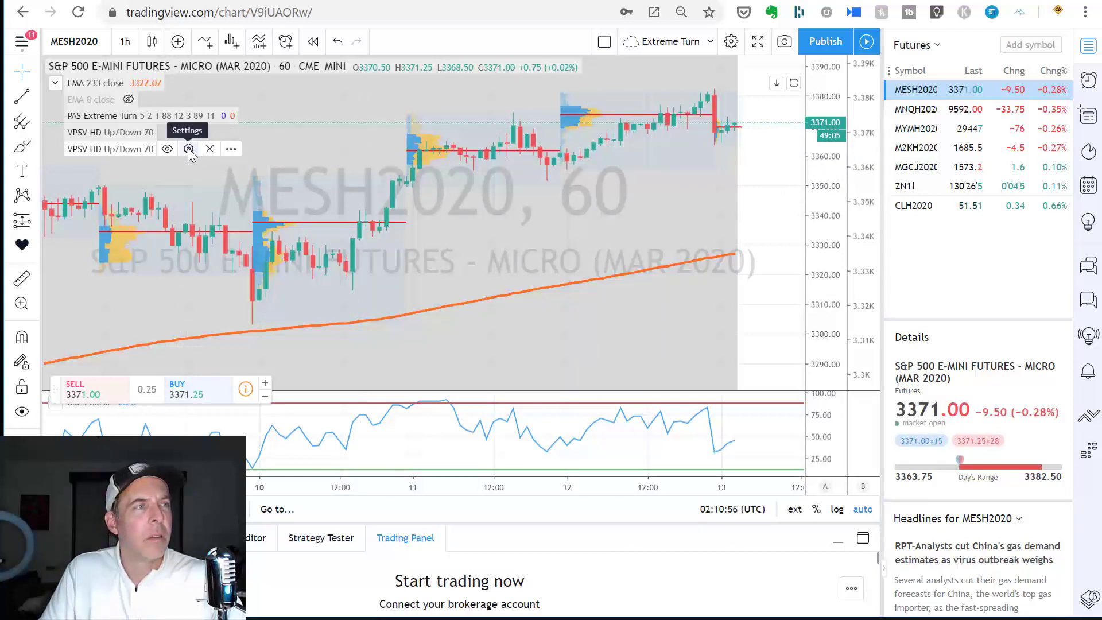
Change the Session Volume HD POC line color from red to yellow in its style settings.
click(187, 148)
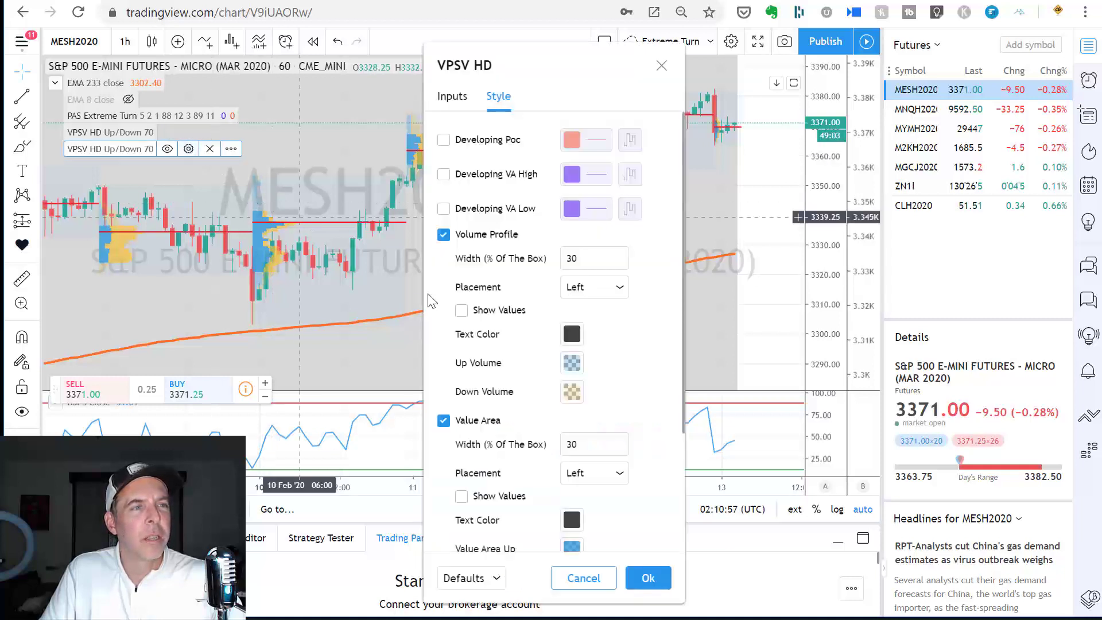
scroll(down, 3)
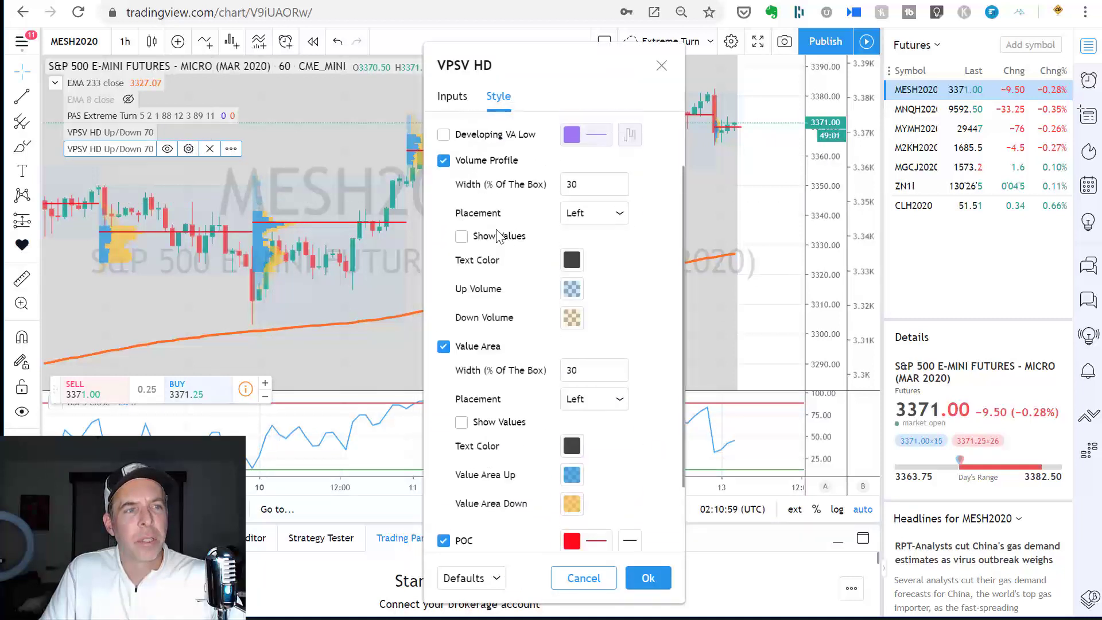
click(572, 539)
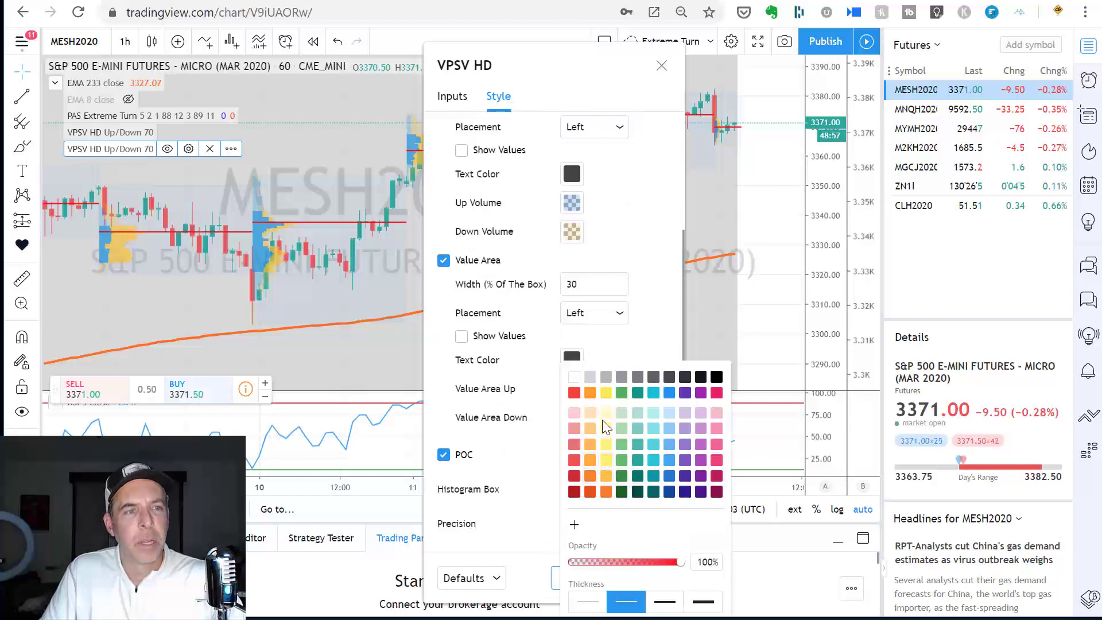
click(605, 392)
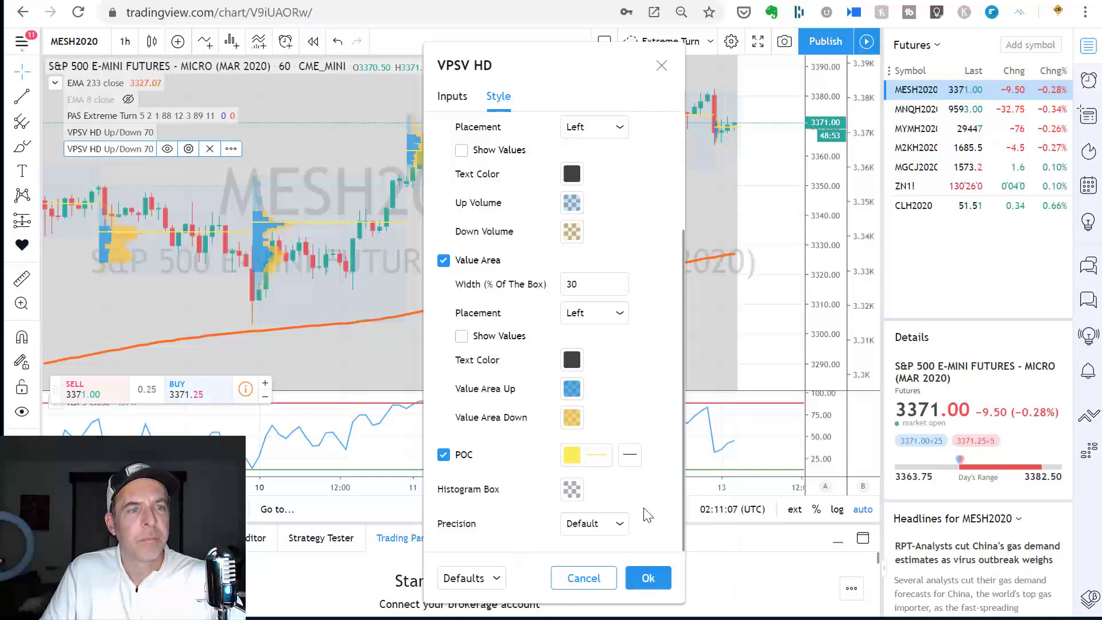
click(646, 578)
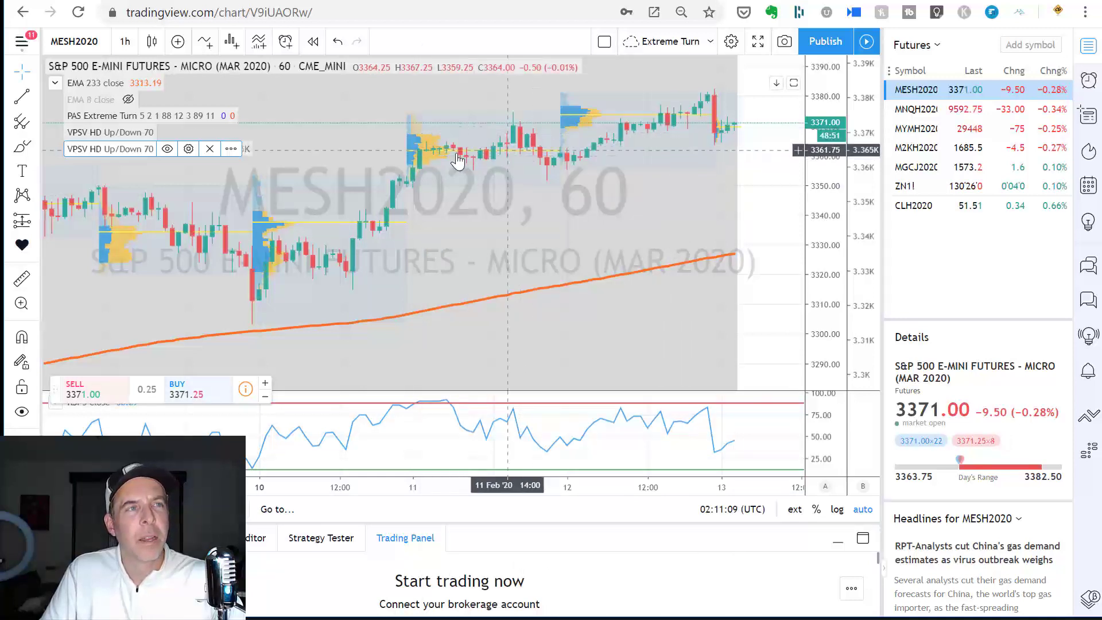
mouse_move(413, 155)
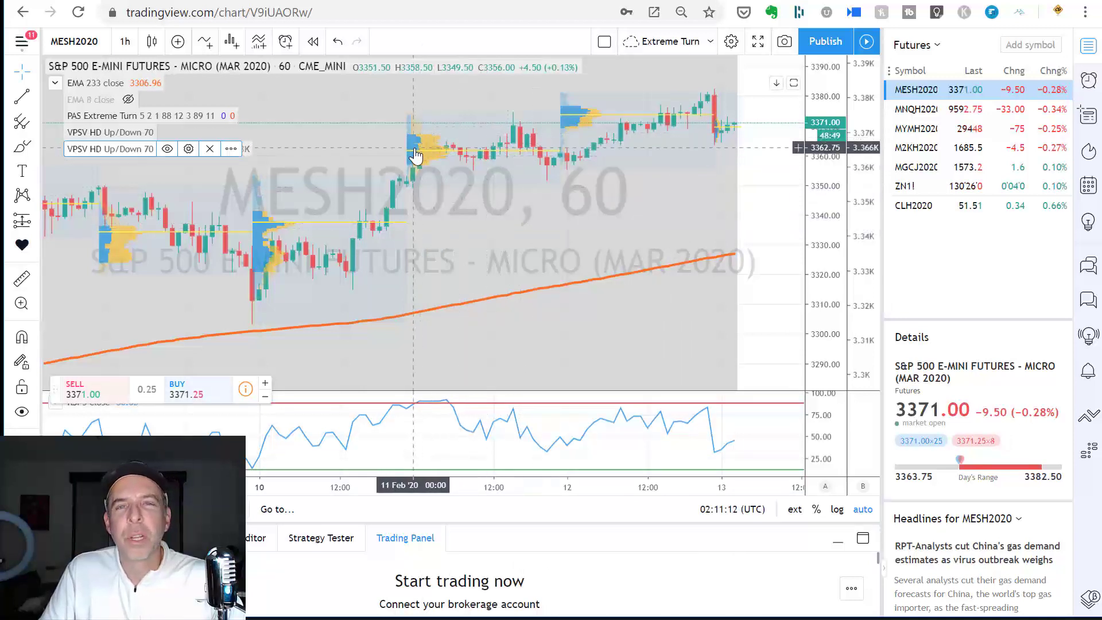